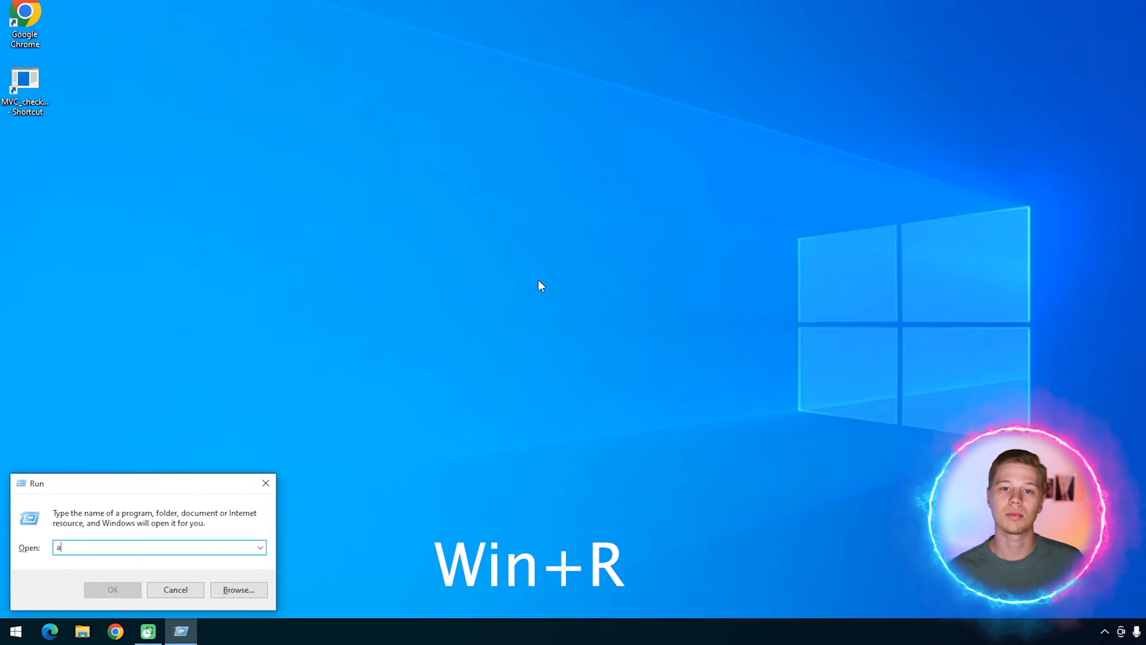
Launch Programs and Features via appwiz.cpl to see the installed programs list.
type("ppwiz.")
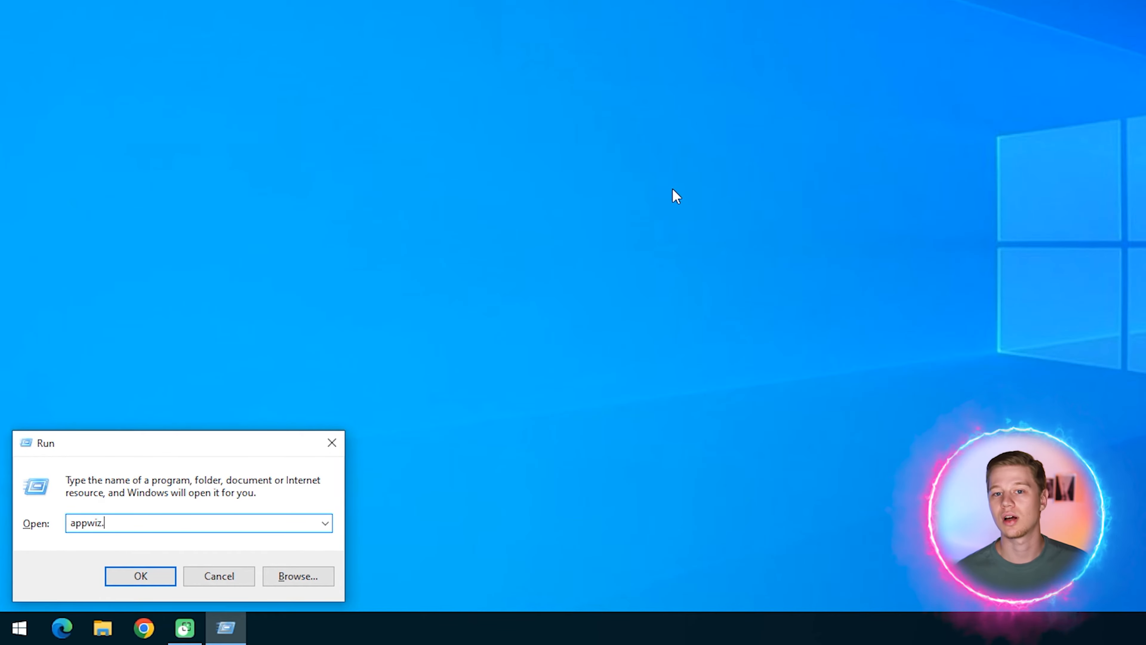
left_click(141, 575)
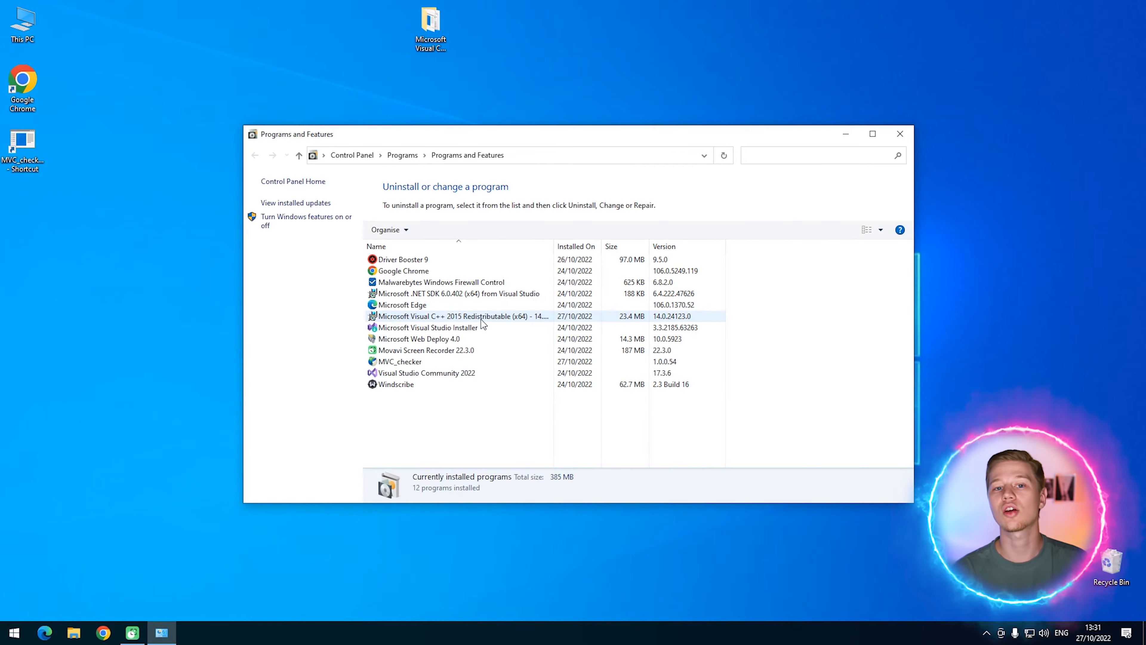
left_click(872, 134)
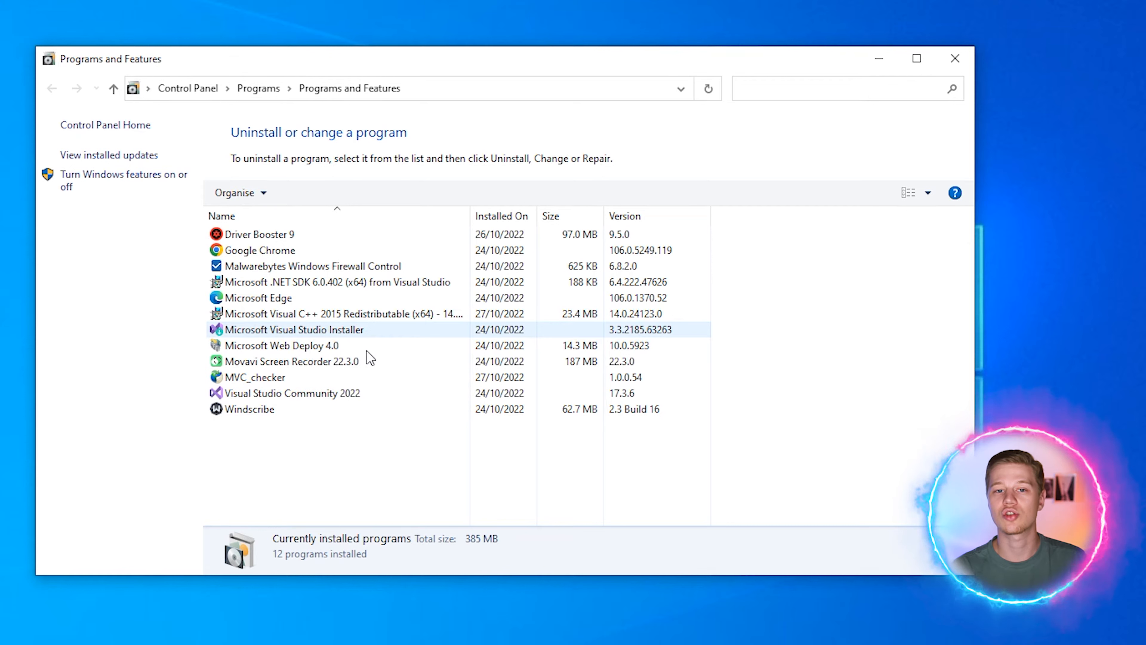
left_click(283, 345)
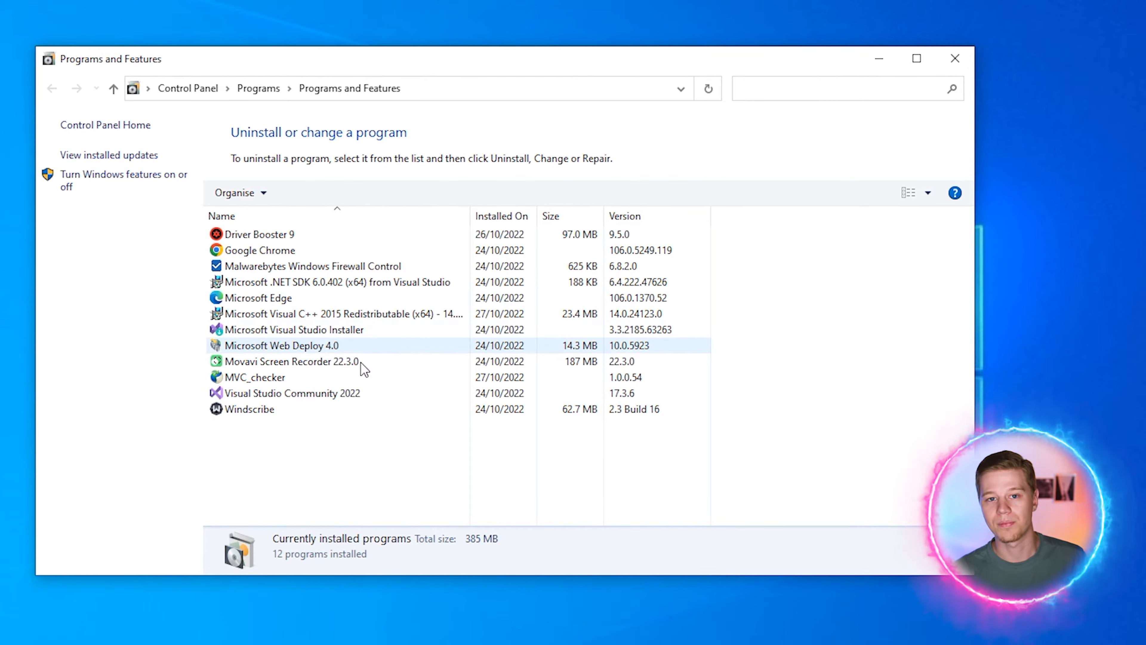
Uninstall Microsoft Visual C++ 2015 Redistributable (x64) and close Programs and Features.
left_click(329, 313)
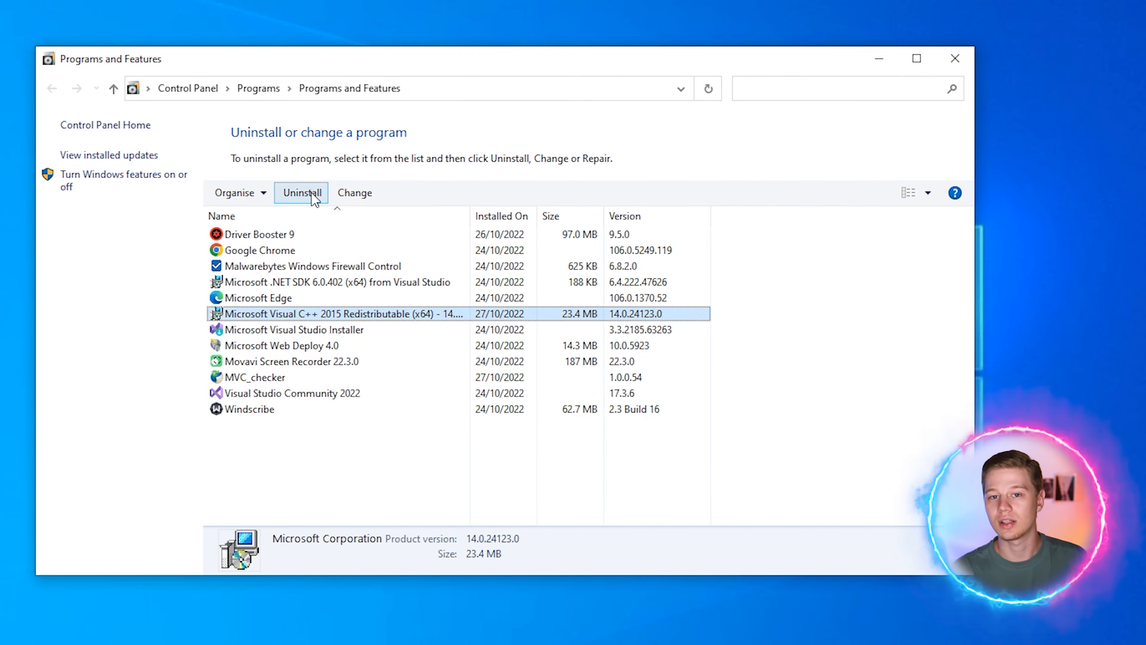
left_click(301, 193)
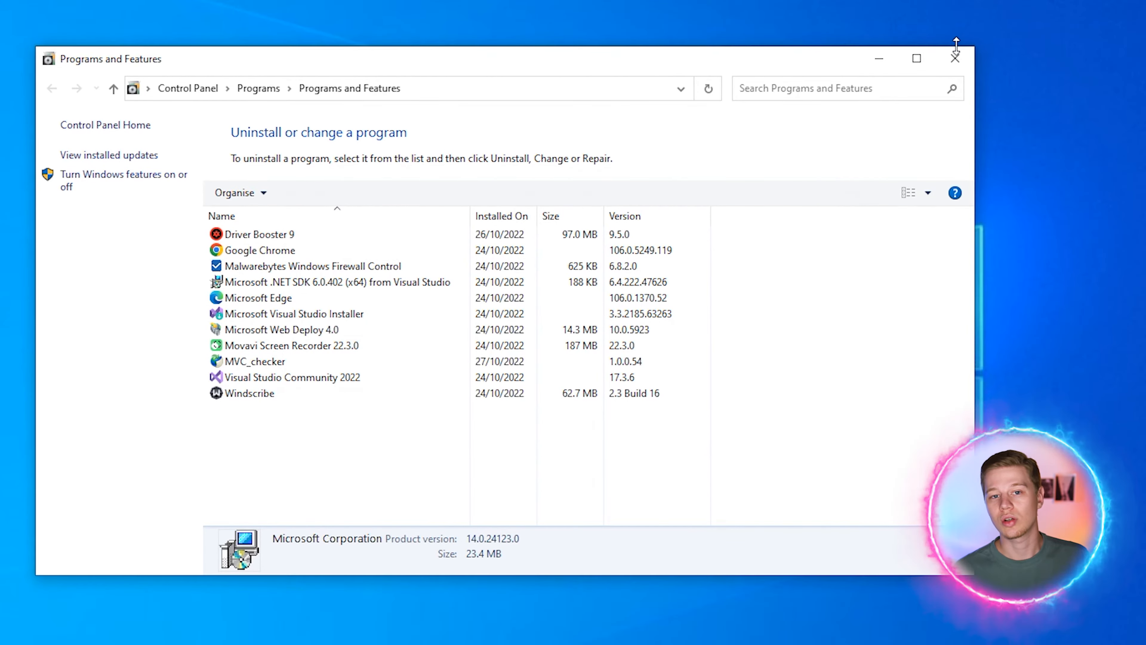
left_click(954, 59)
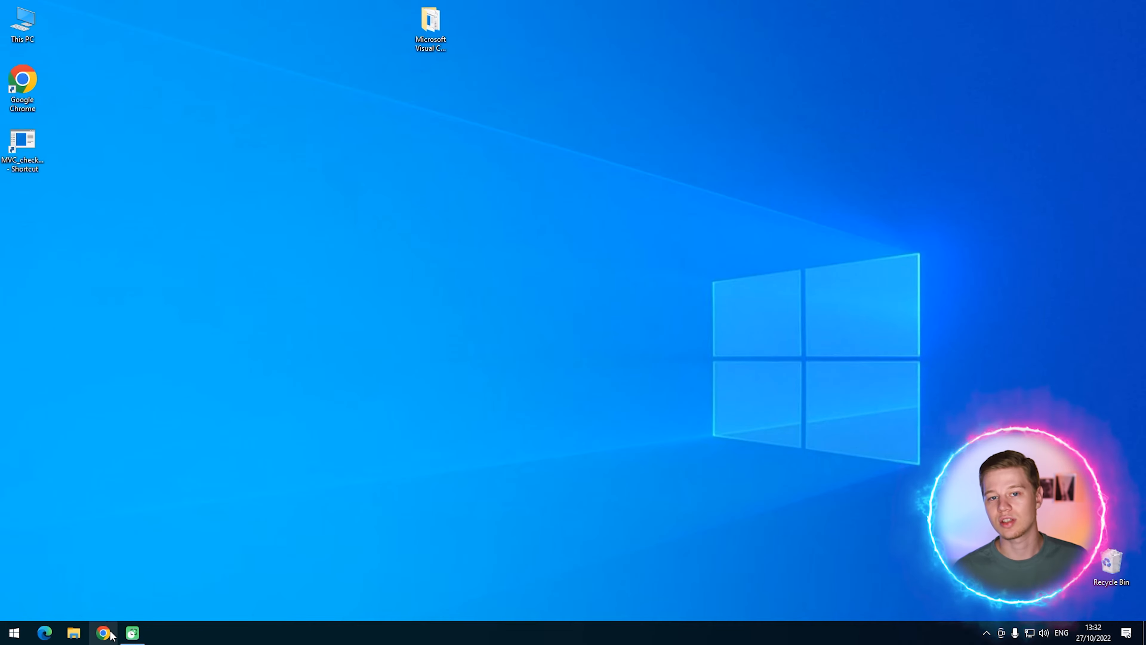
Search Chrome for 'Microsoft download center' and open the Microsoft Download Center site.
left_click(103, 632)
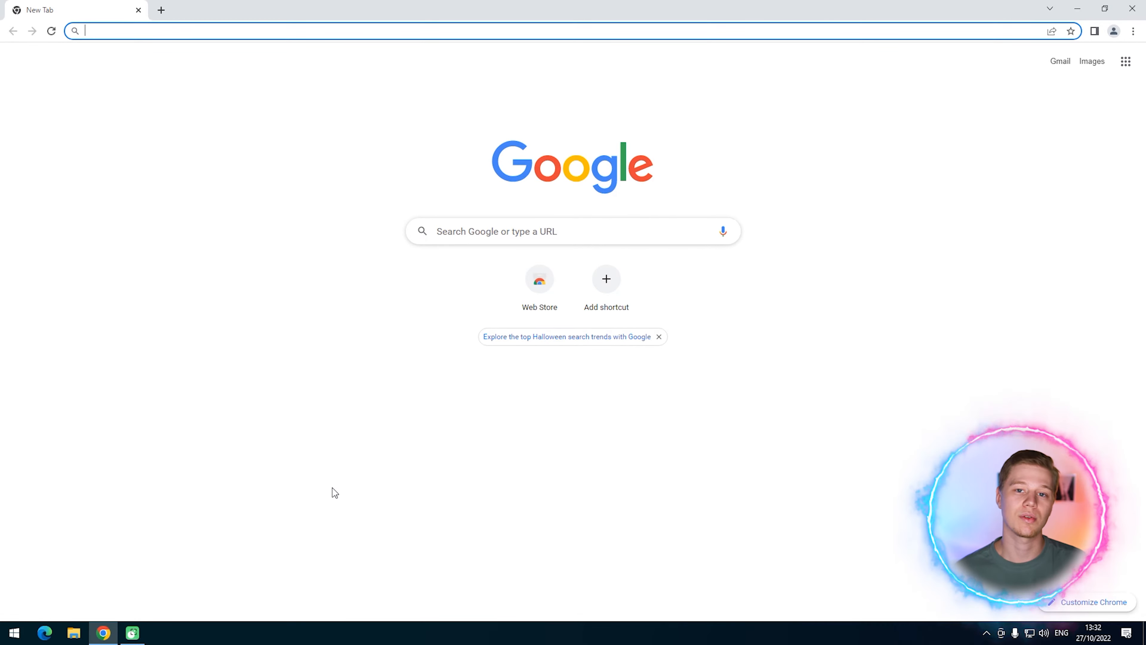
type("Microsoft download center")
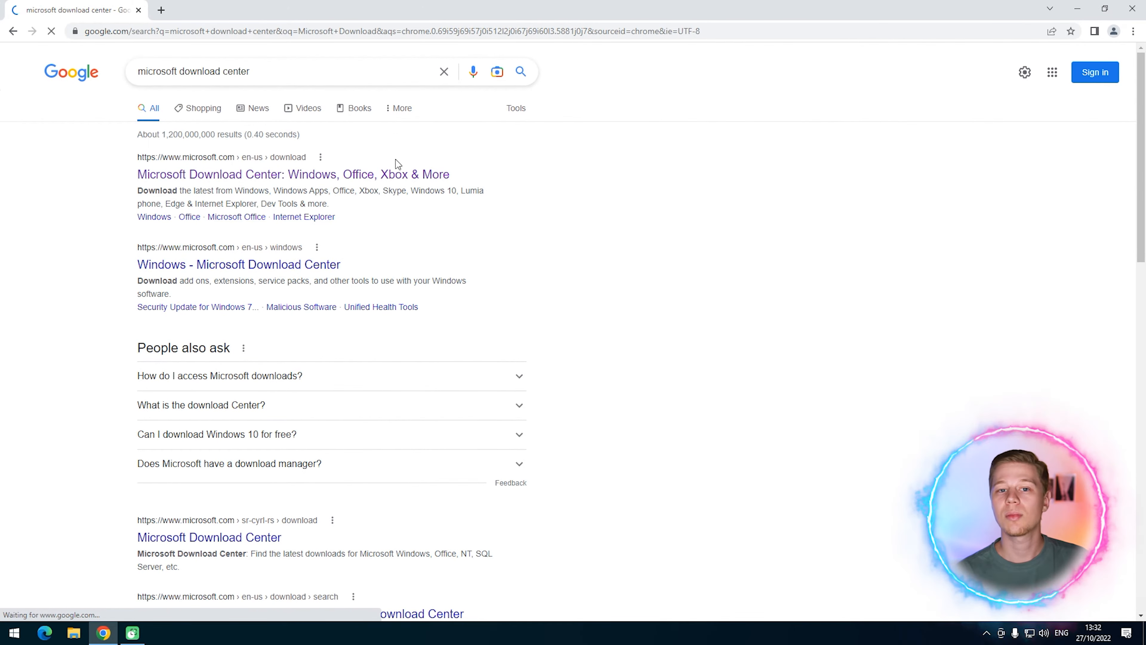
left_click(293, 174)
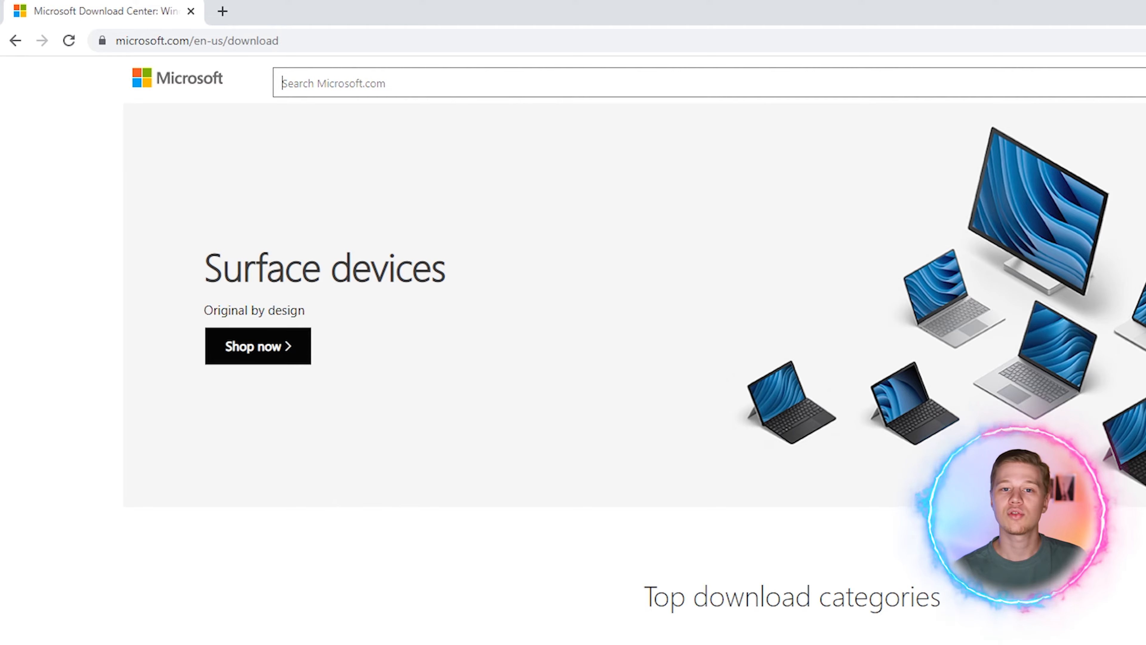
Search download ID 52685 and select vc_redist.x64.exe and vc_redist.x86.exe for download.
type("52")
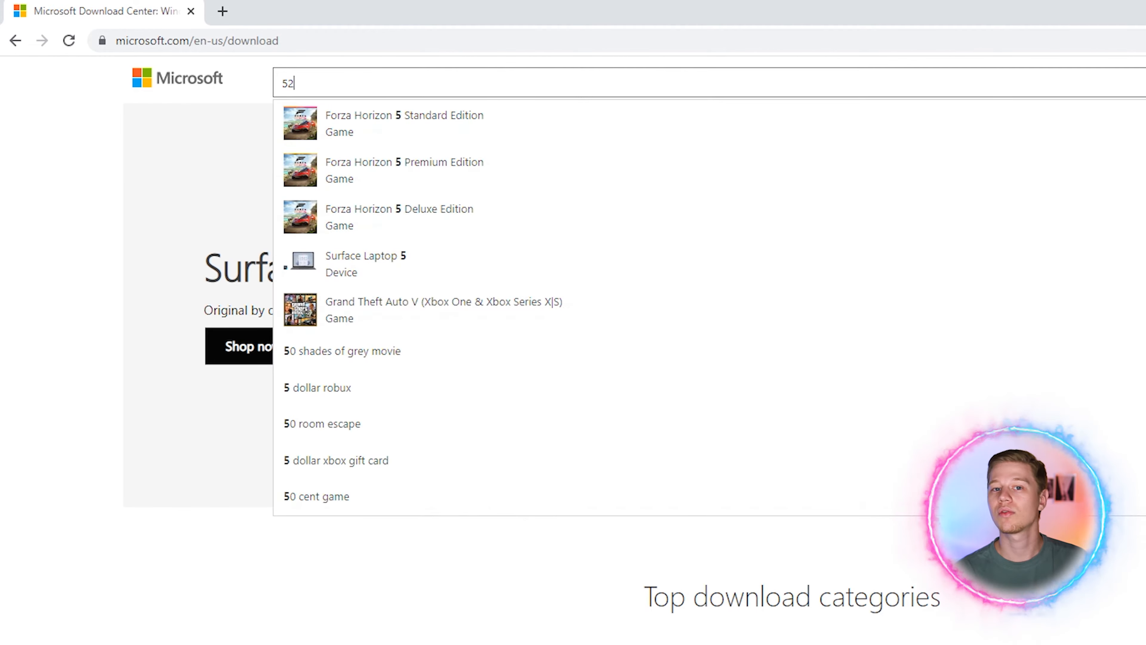
type("685")
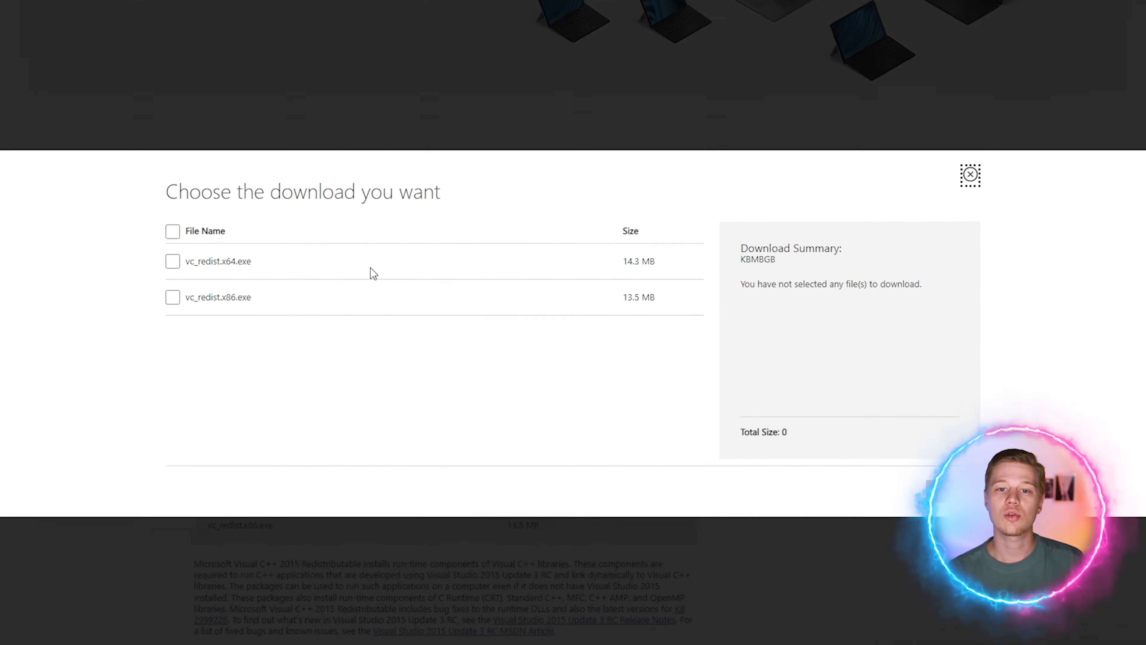
left_click(173, 260)
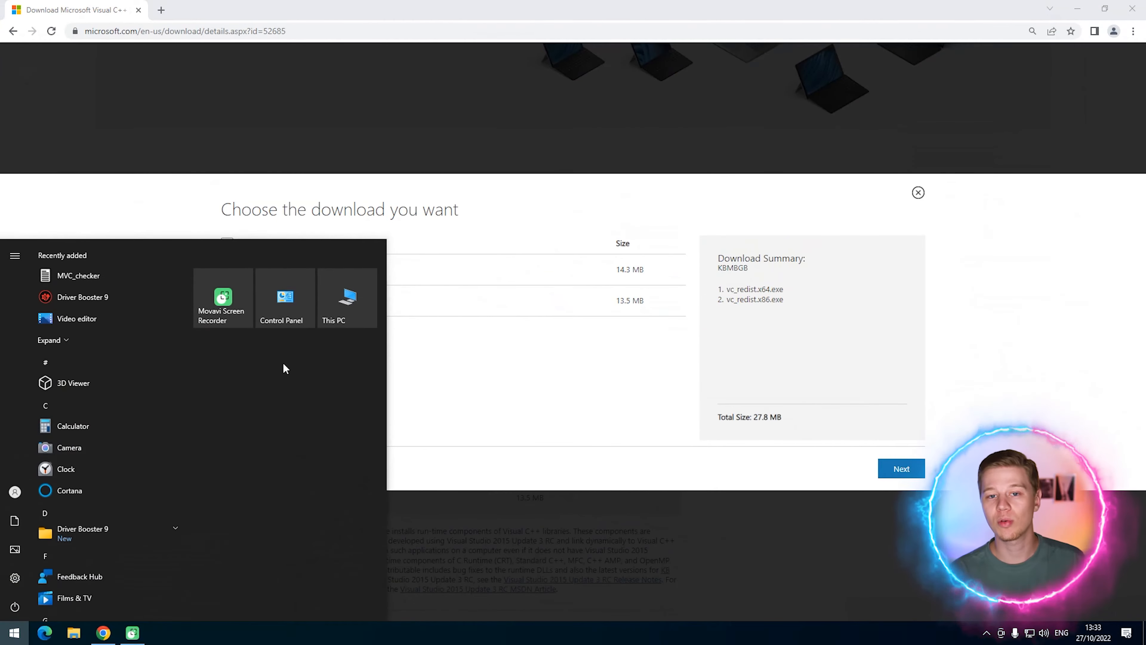
Check the system type via This PC's Properties before running the vc_redist installer.
left_click(346, 297)
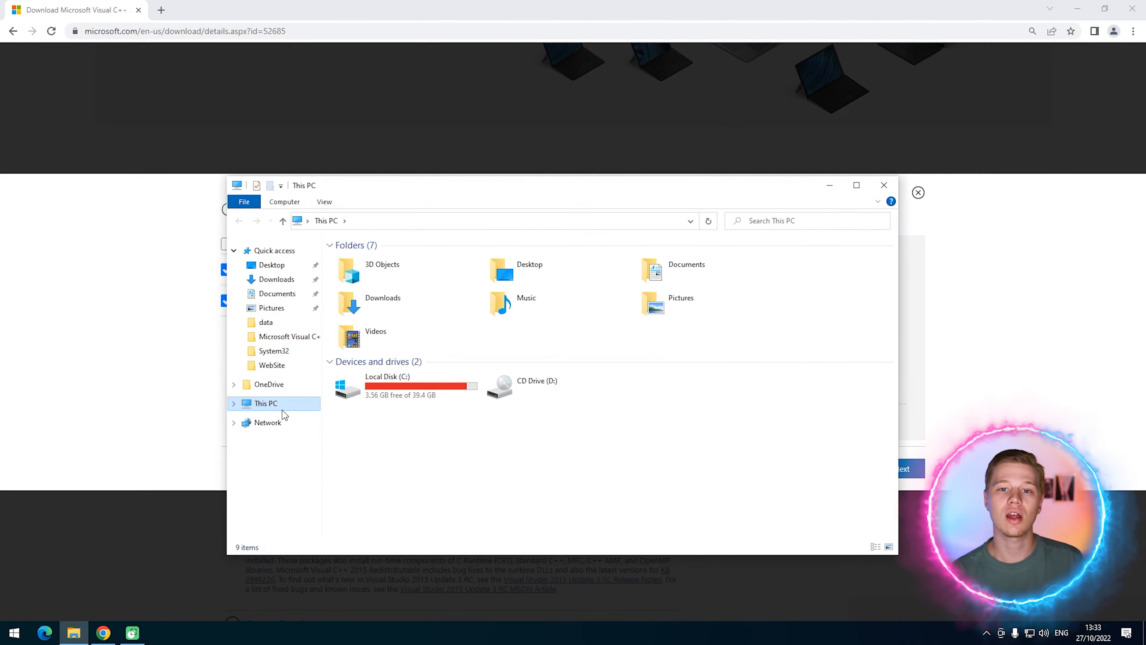
right_click(265, 403)
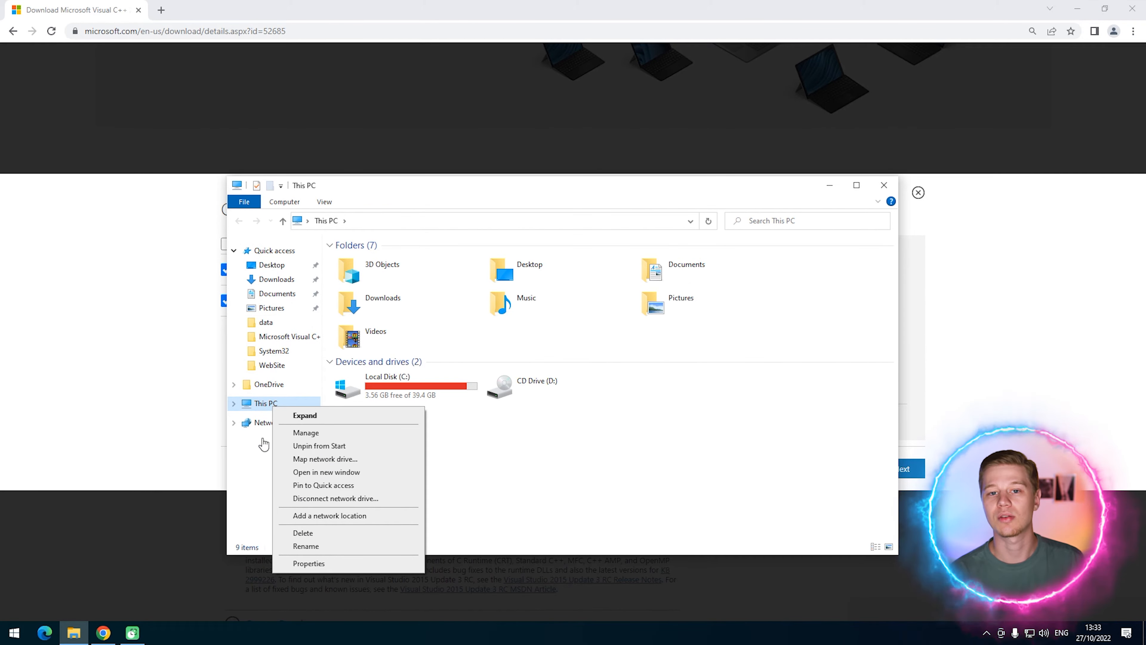
mouse_move(393, 564)
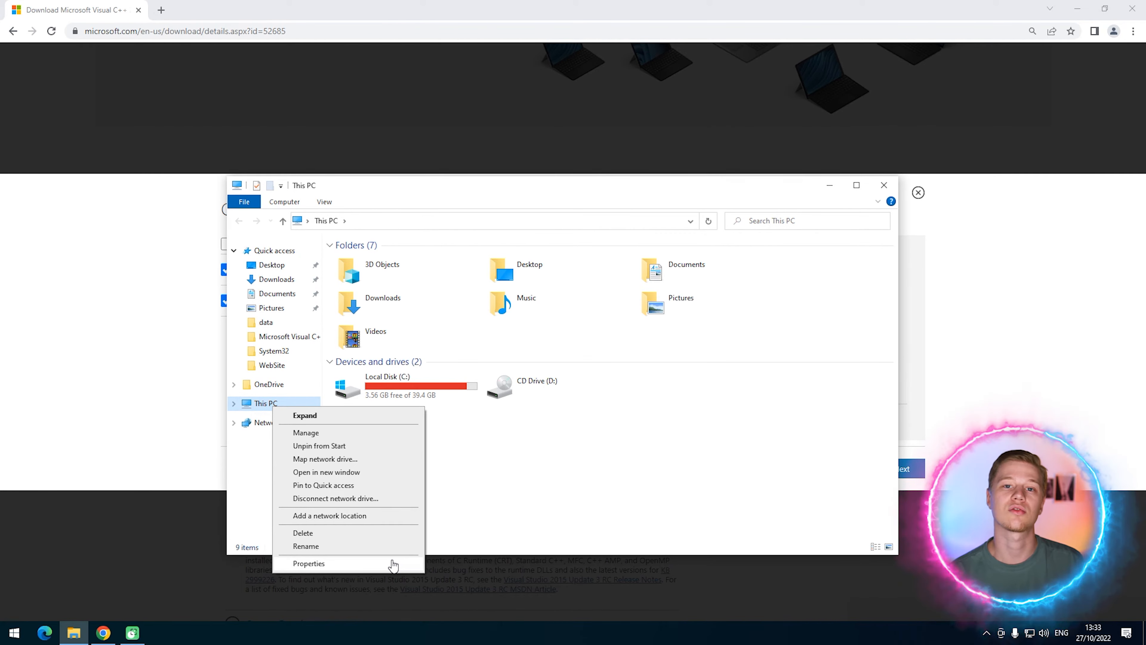
left_click(309, 563)
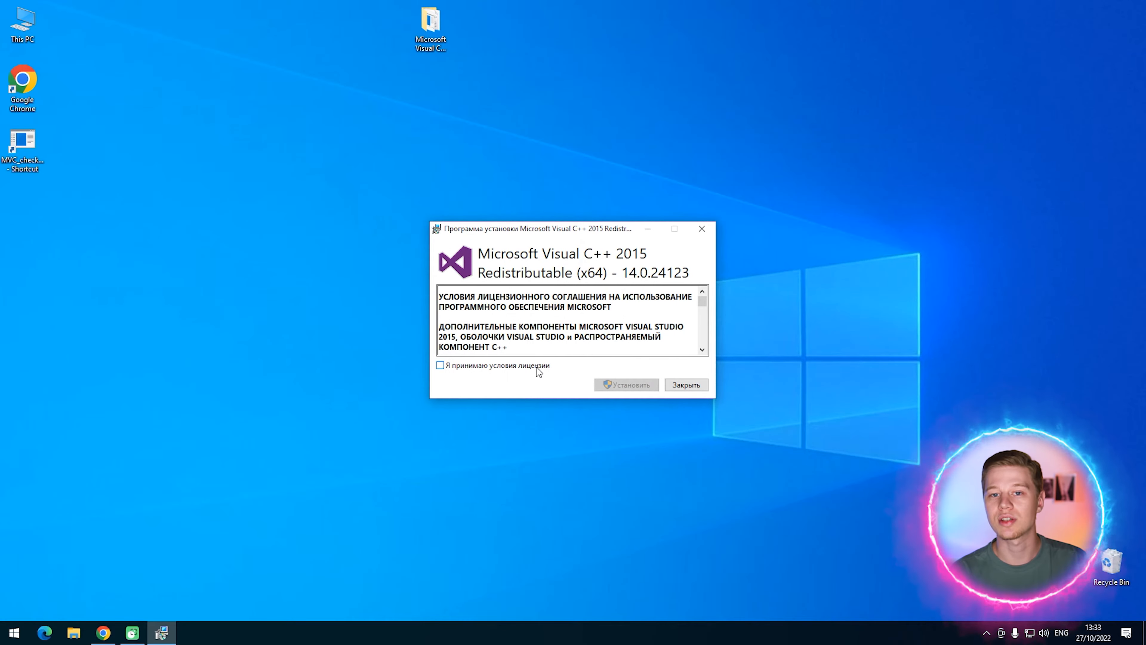
Accept the Visual C++ 2015 Redistributable license terms to proceed with installation.
left_click(626, 384)
type("a")
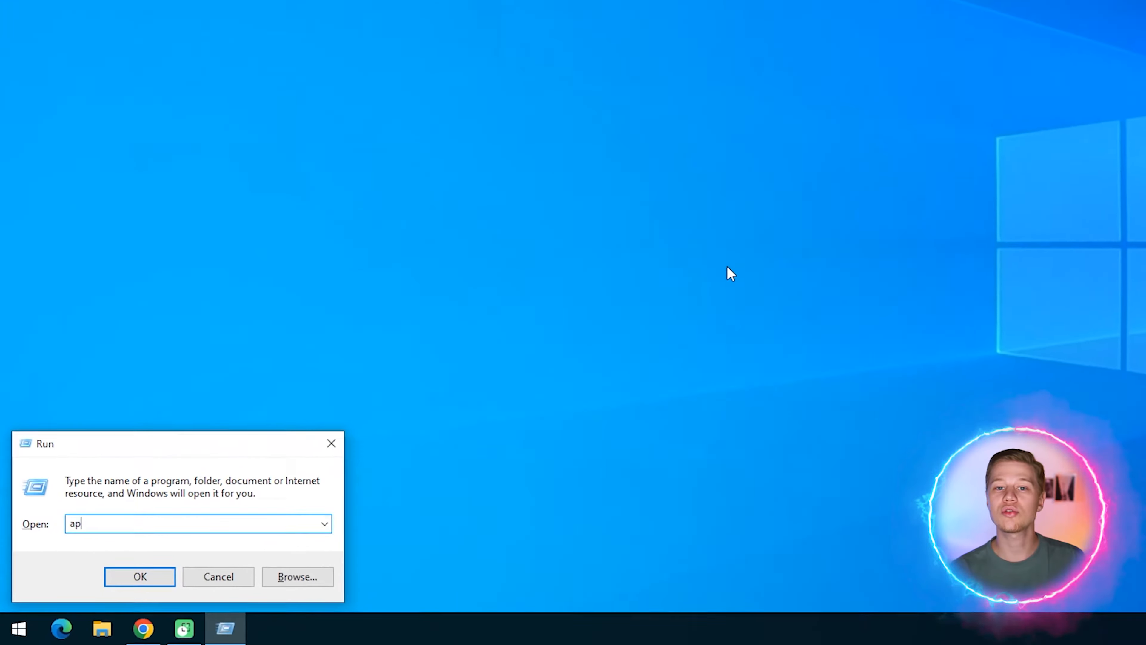
Confirm in Programs and Features (appwiz.cpl) that Visual C++ 2015 Redistributable (x64) is installed.
type("pwiz.cpl")
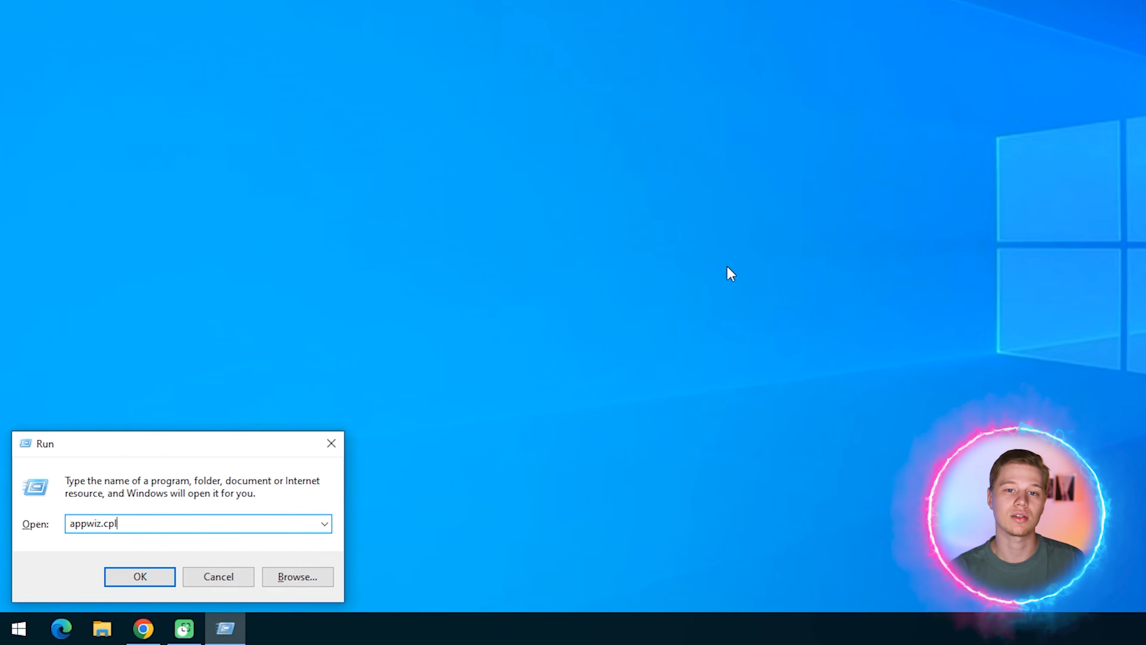
left_click(140, 576)
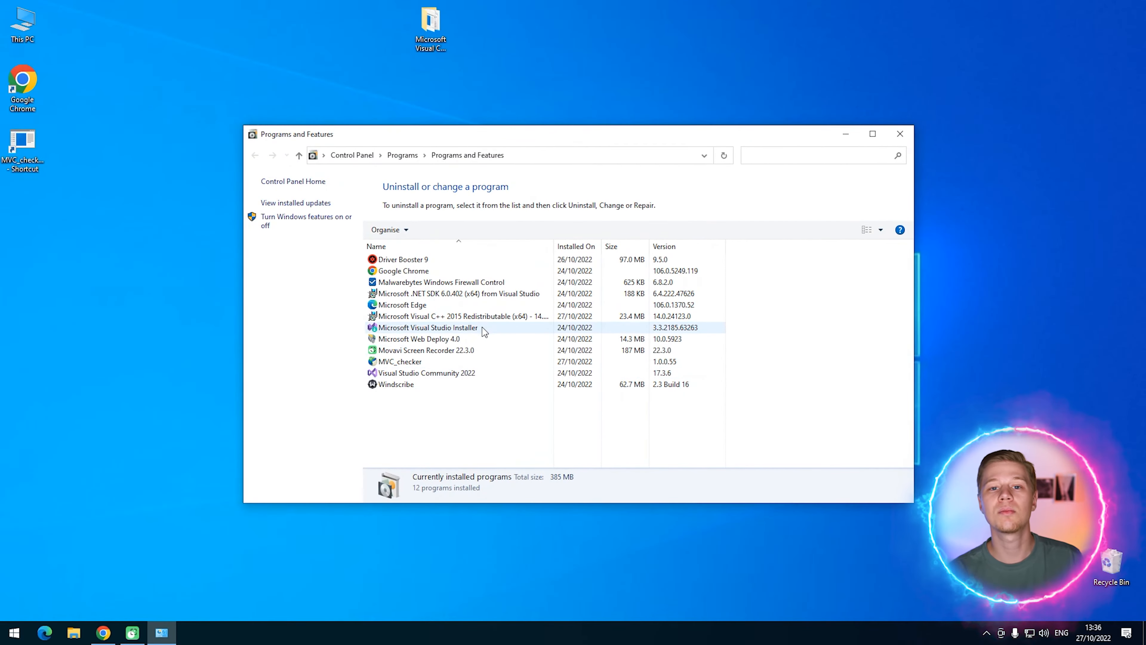
left_click(460, 316)
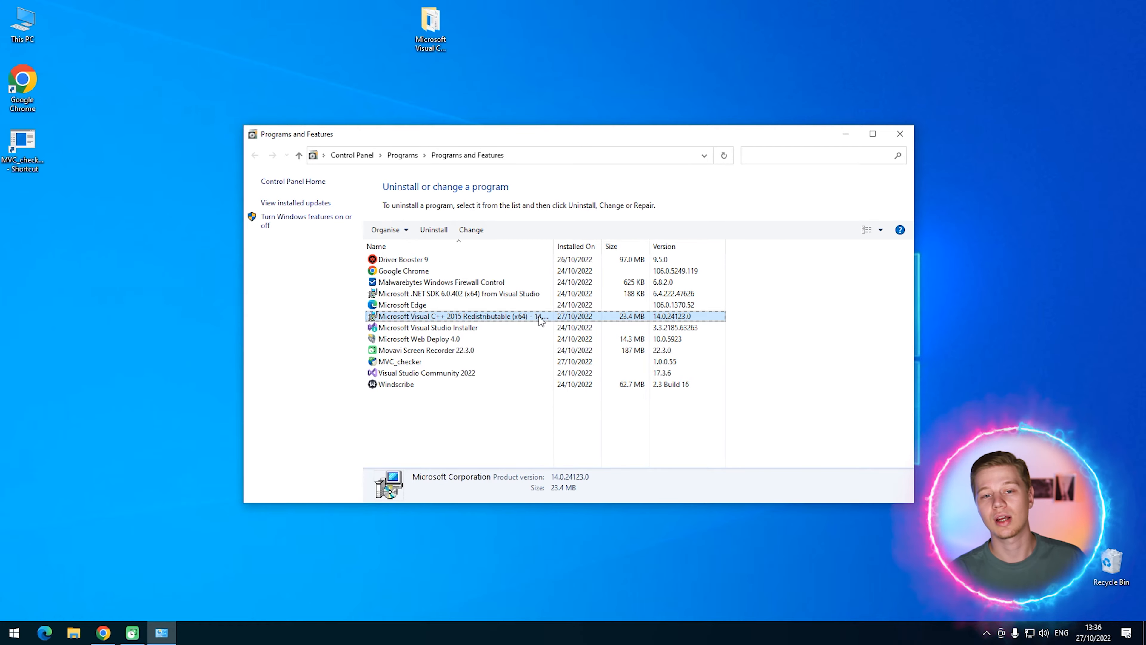
left_click(899, 134)
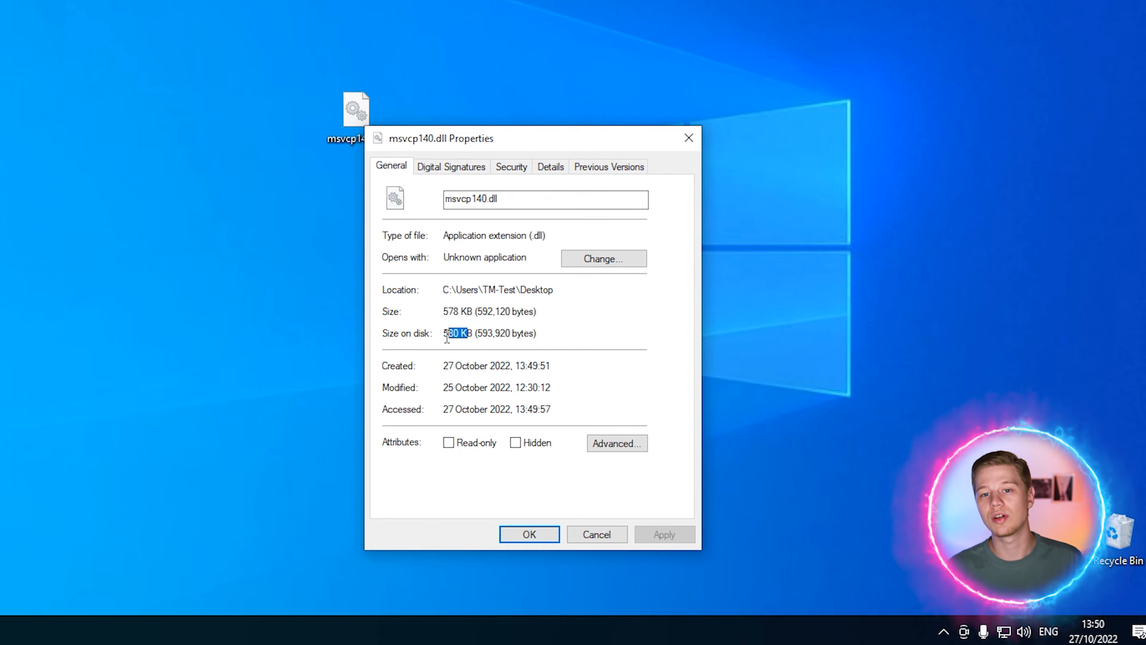
Close the msvcp140.dll Properties dialog, returning to This PC.
left_click(451, 166)
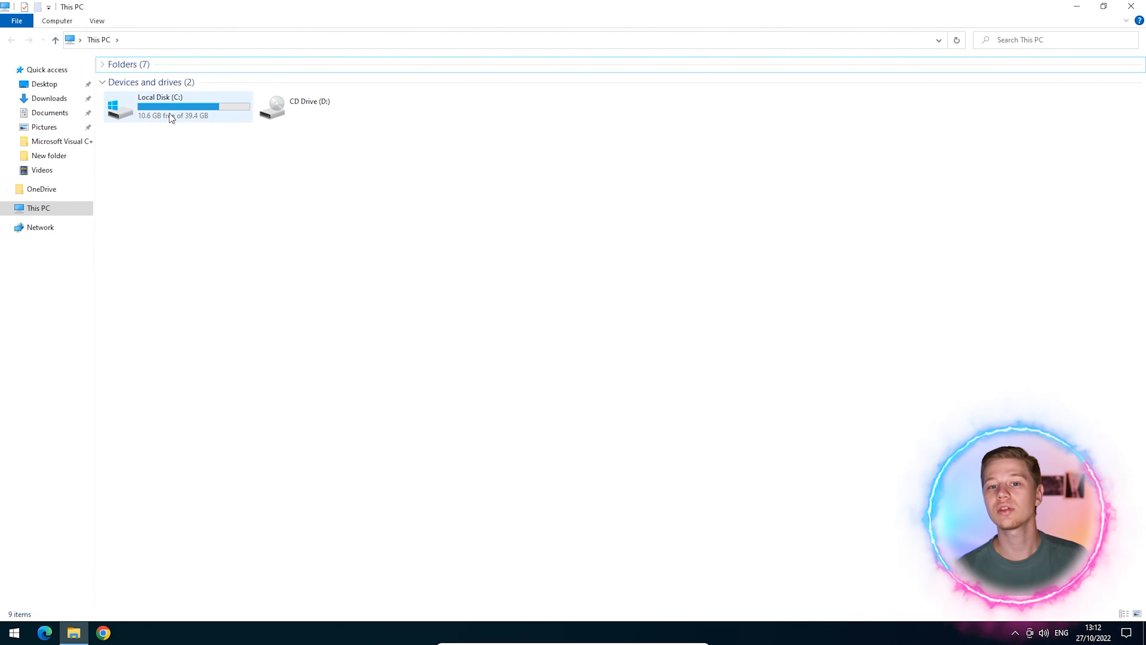
Browse Local Disk (C:) into System32 and view the properties of msvcp140.dll.
double_click(182, 106)
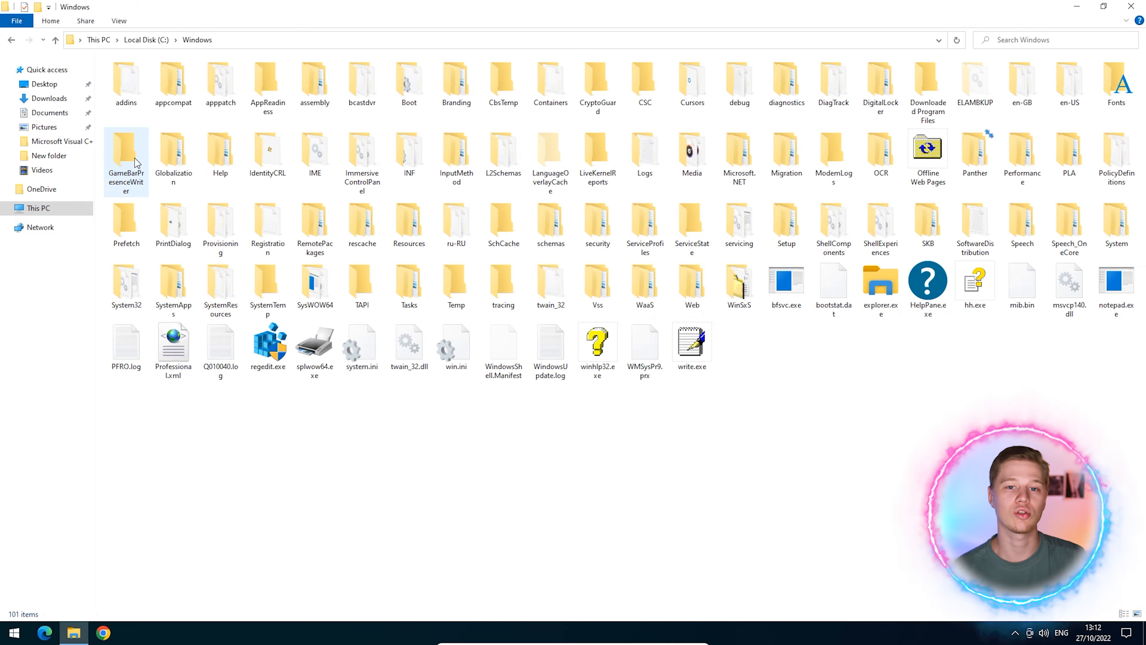
double_click(126, 283)
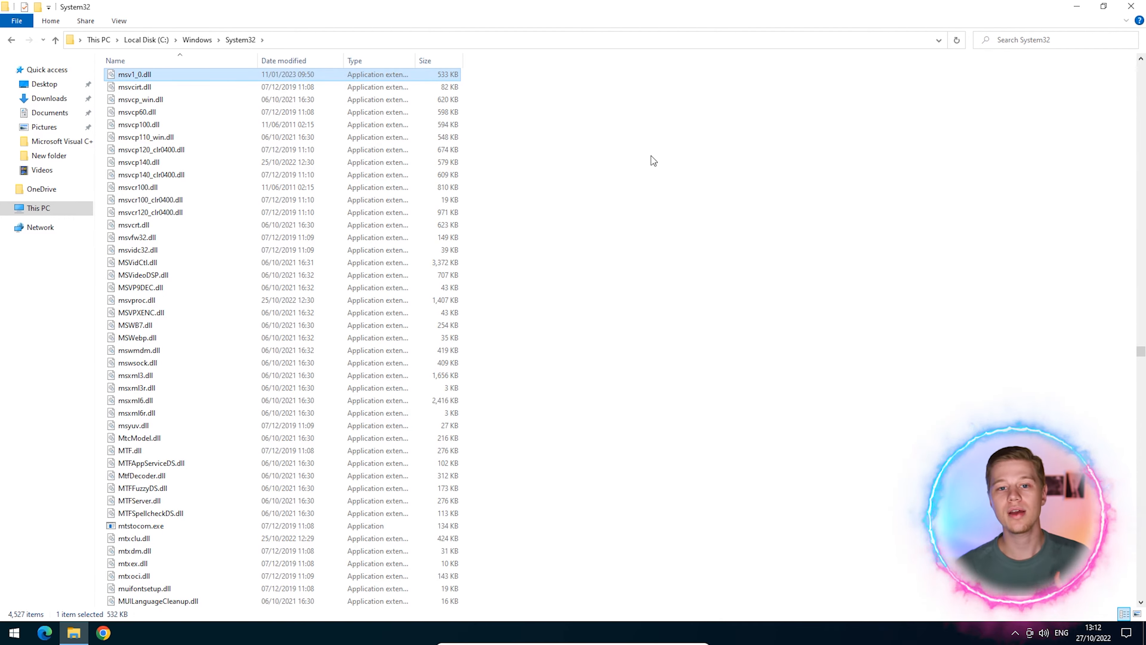
mouse_move(151, 162)
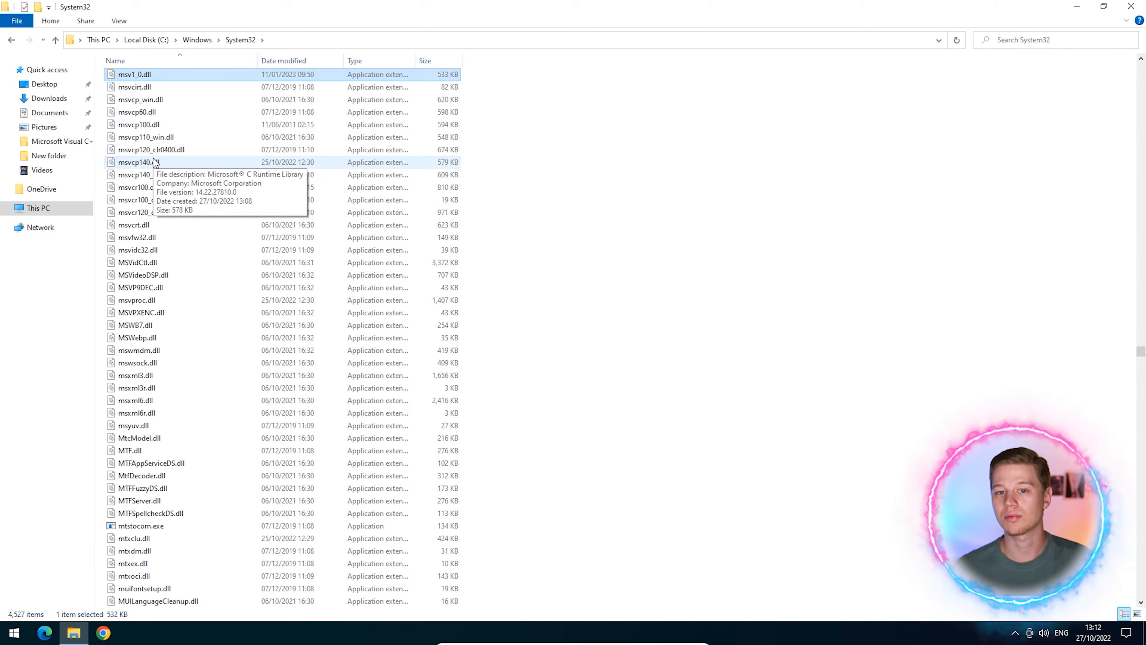
right_click(154, 162)
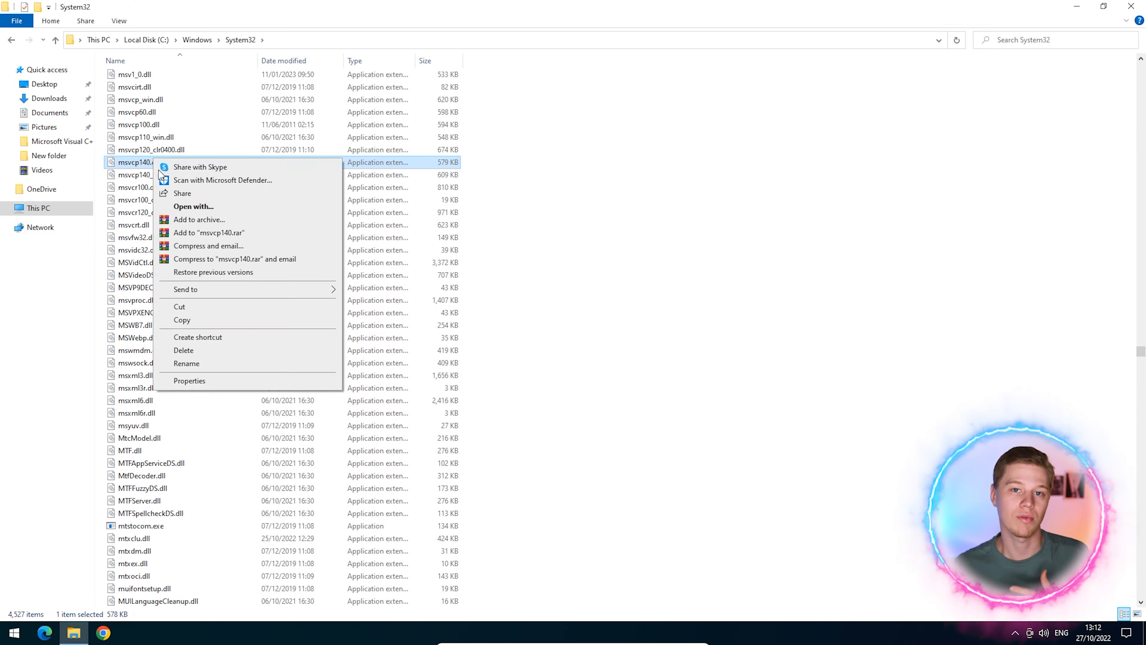
left_click(188, 380)
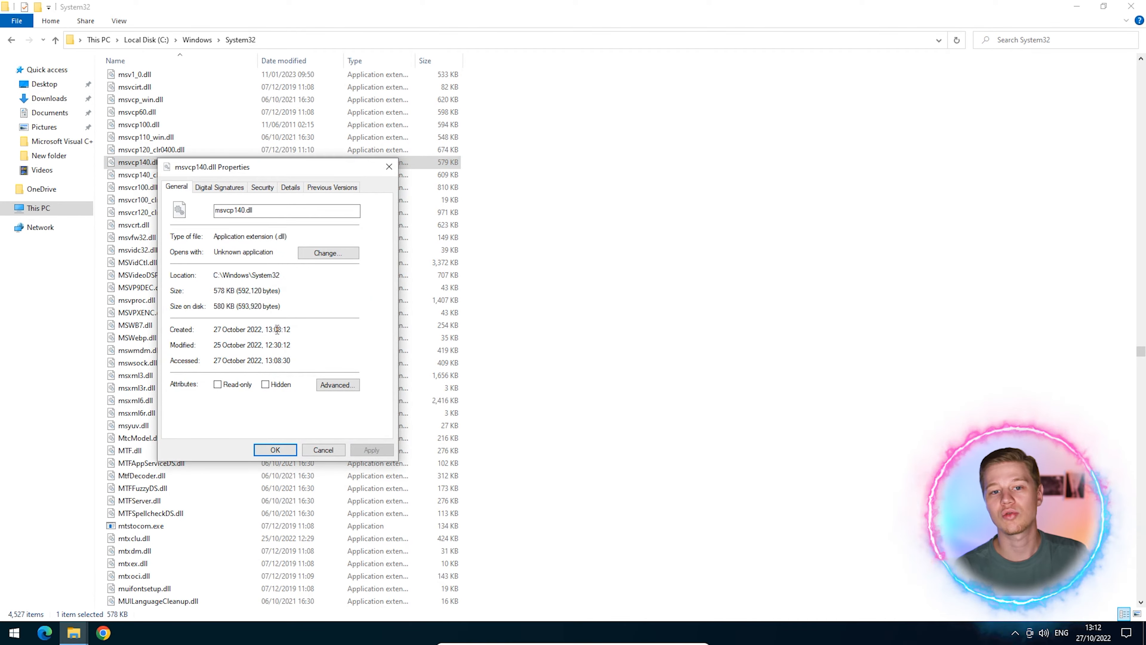
Review the msvcp140.dll details and close its Properties dialog.
double_click(246, 275)
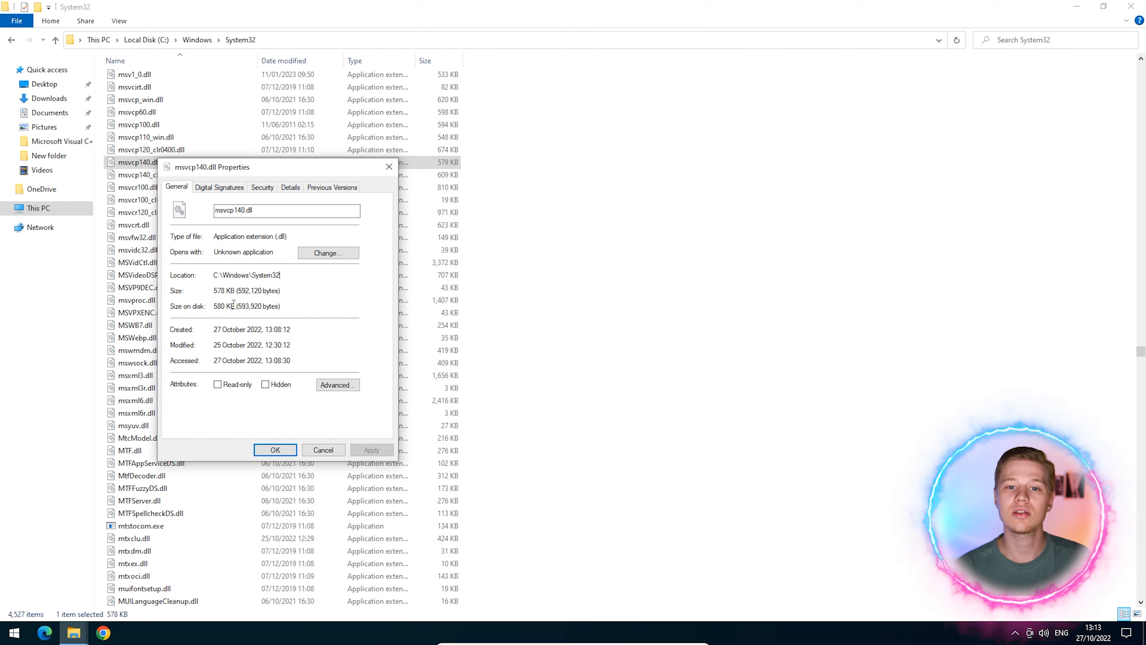
double_click(223, 306)
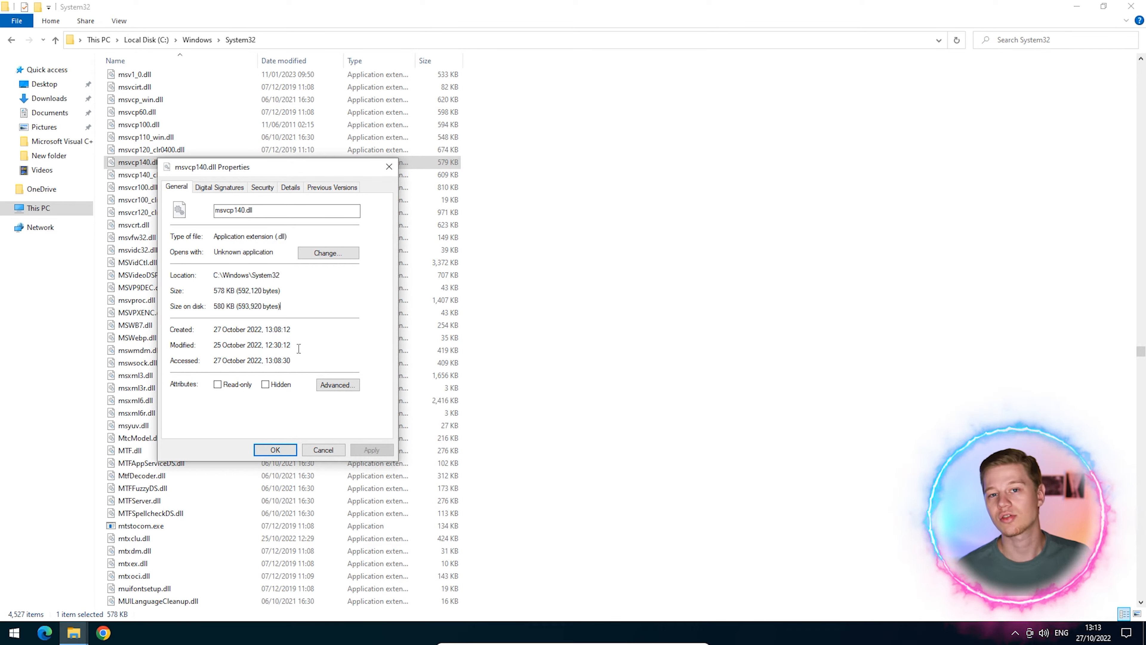
mouse_move(286, 442)
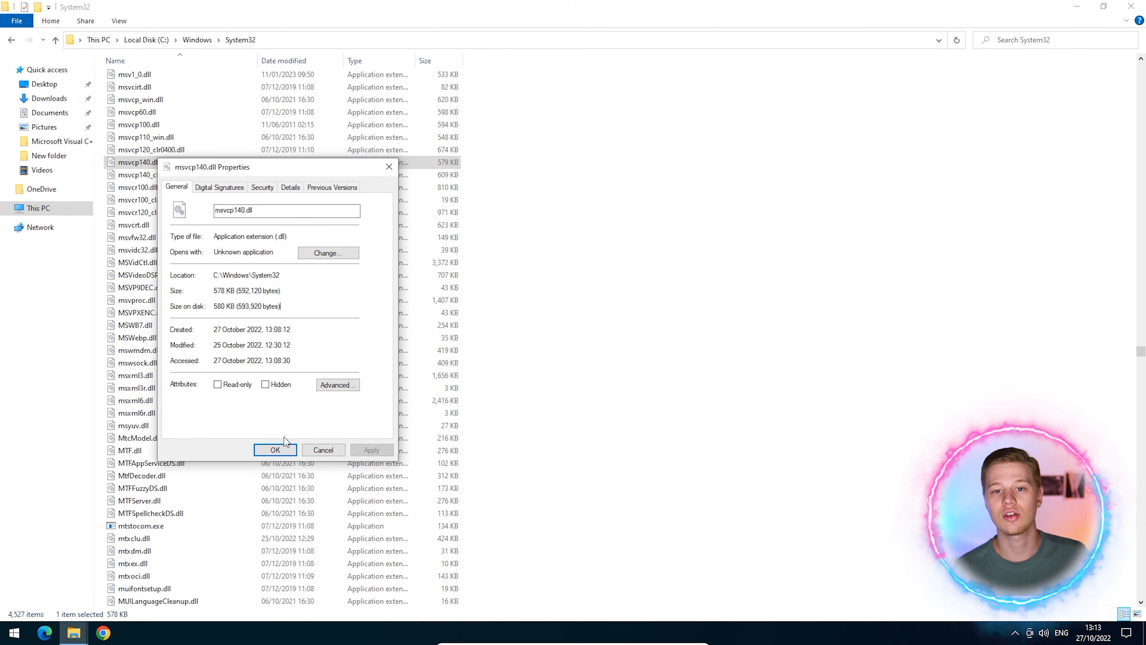
left_click(275, 450)
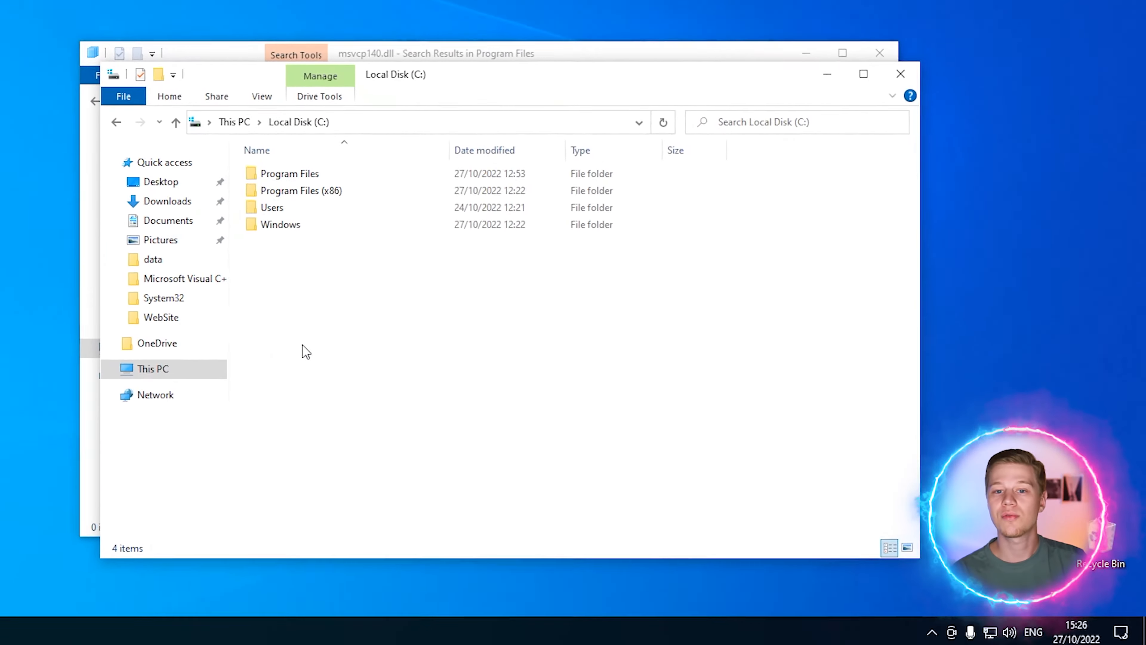
Search the Windows/Program Files folder for msvcp140.dll.
double_click(281, 224)
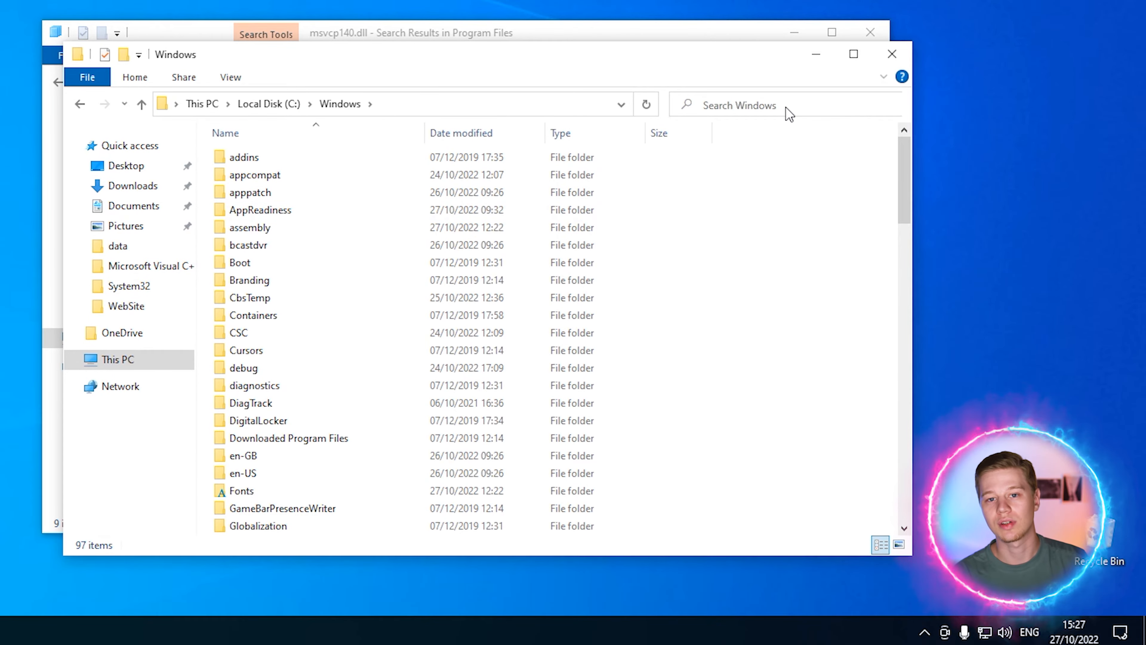
type("msv")
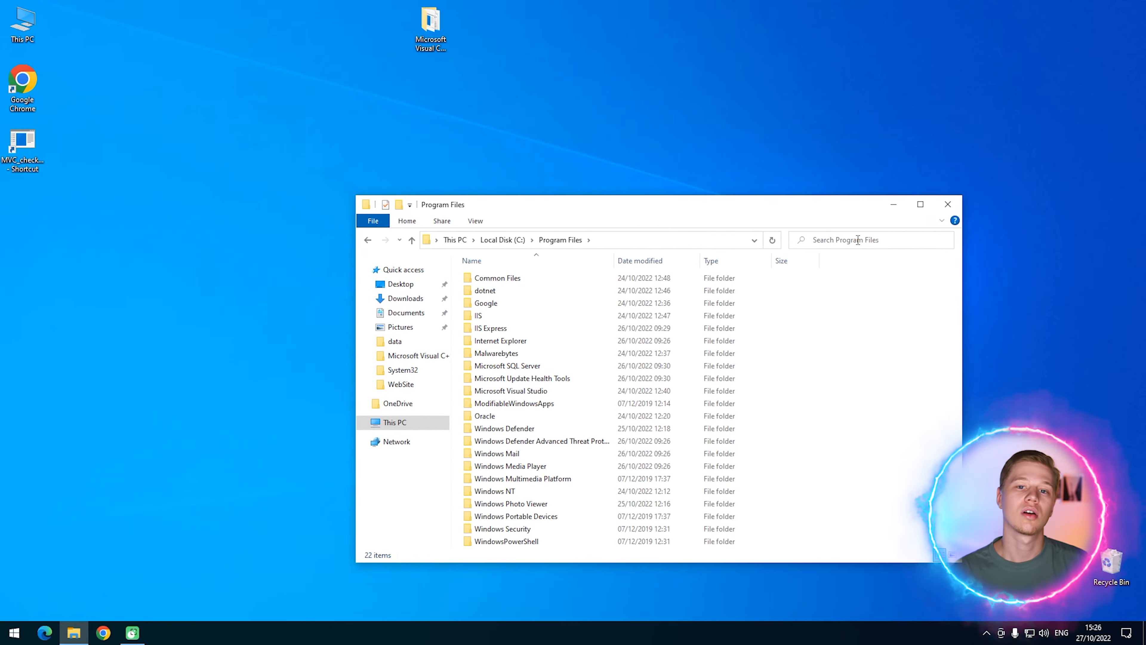
type("msvcp140.dll")
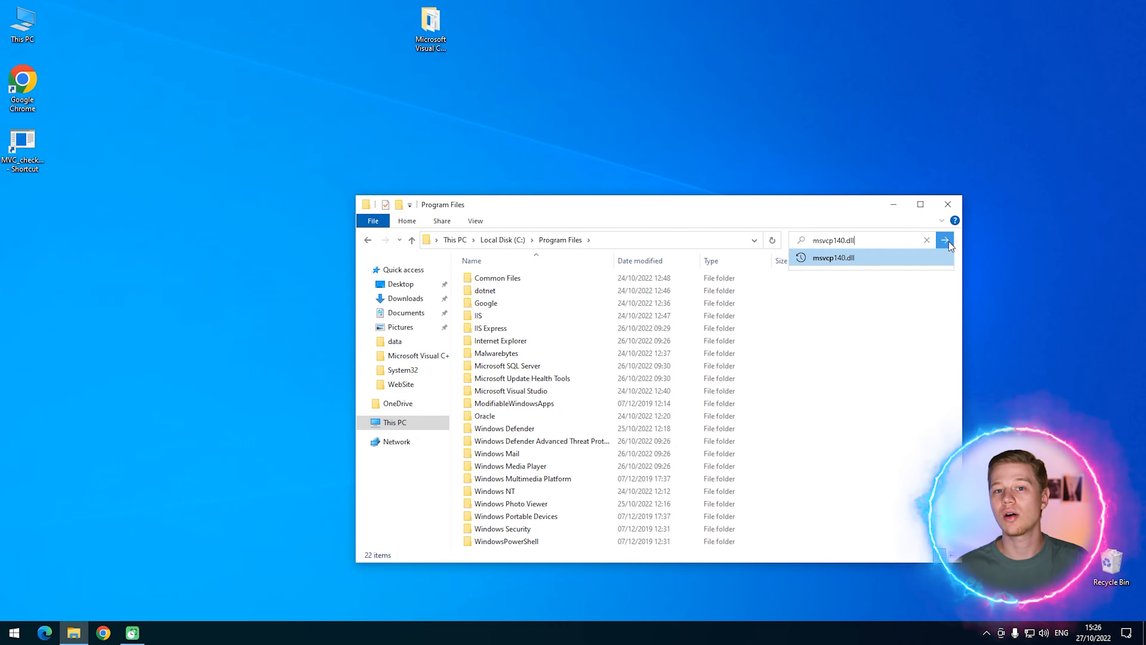
left_click(944, 240)
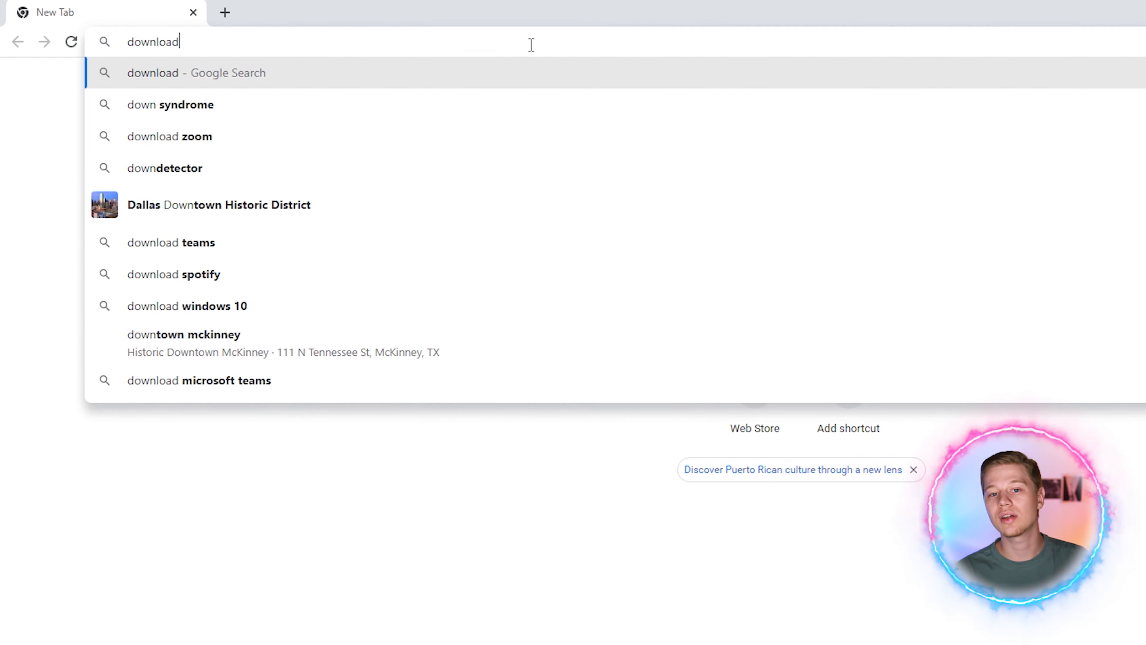
Download msvcp140.dll version 14.26.28804.1 (64-bit) from dll-files.com and open the msvcp140.zip.
type("msvcp140.dll")
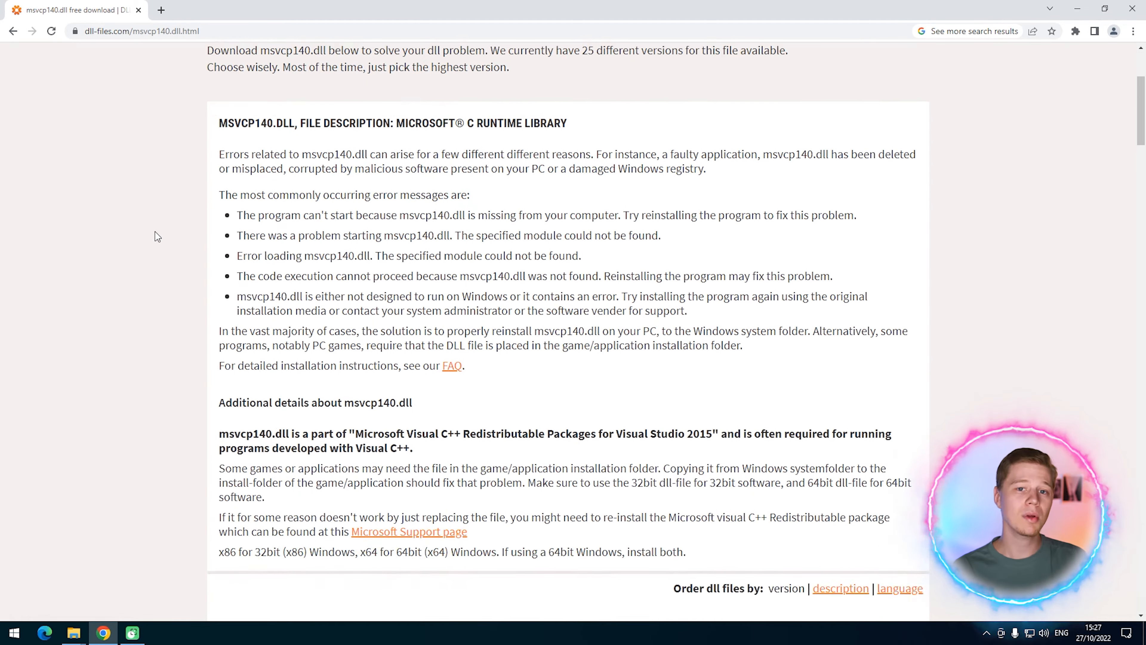
scroll("down", 3)
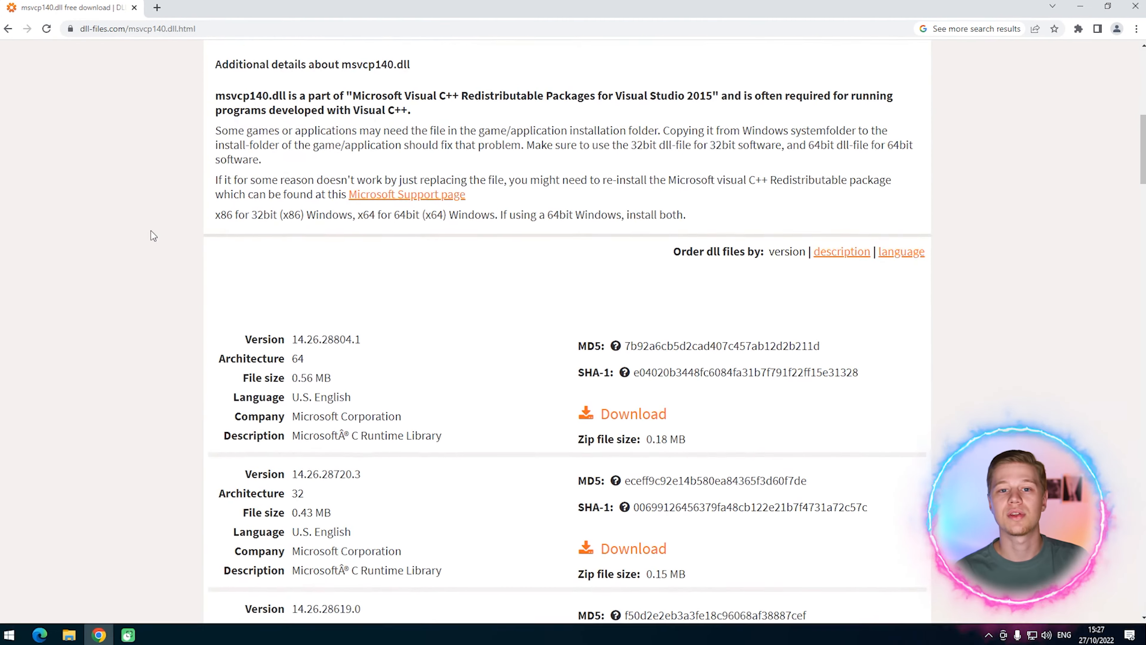
scroll("down", 3)
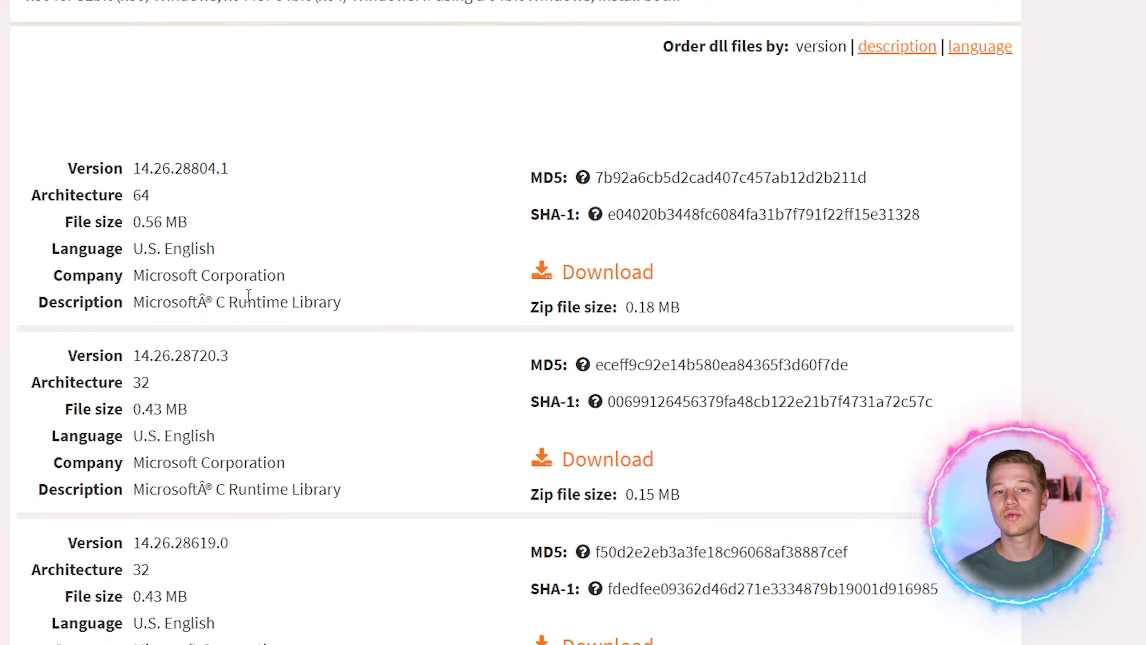
mouse_move(582, 281)
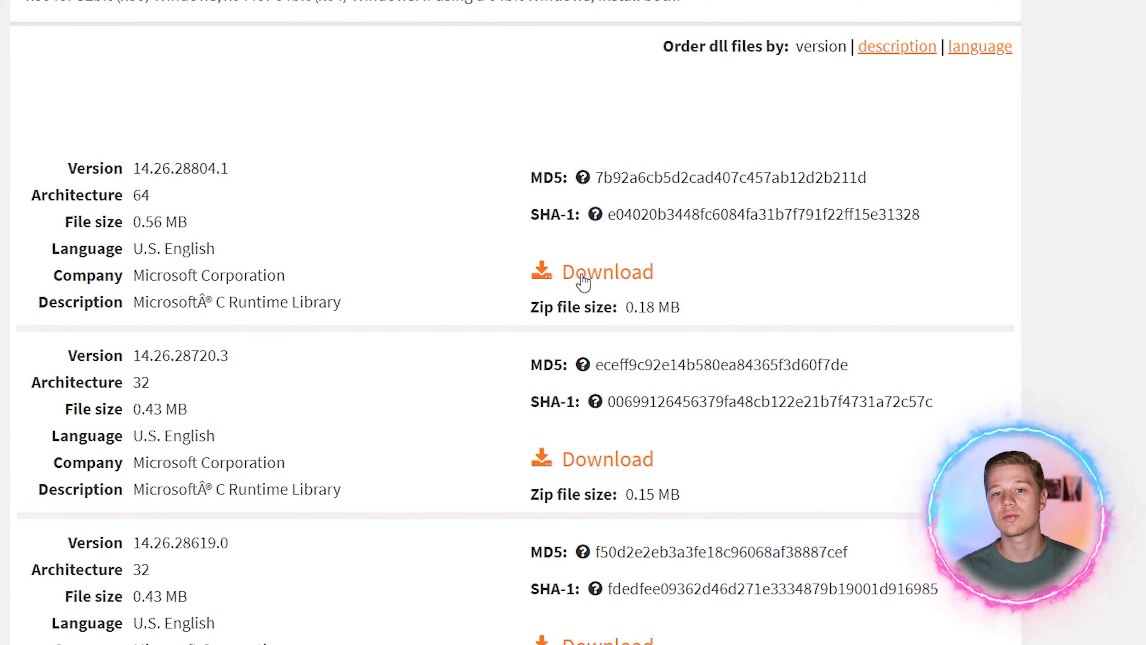
left_click(607, 271)
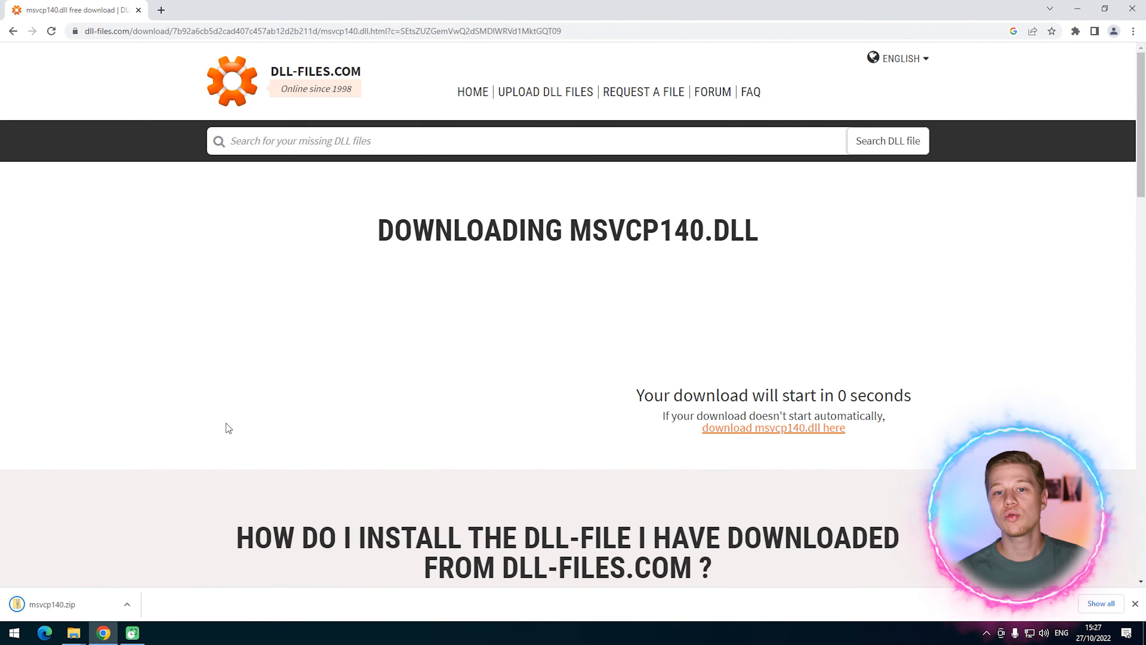
left_click(48, 603)
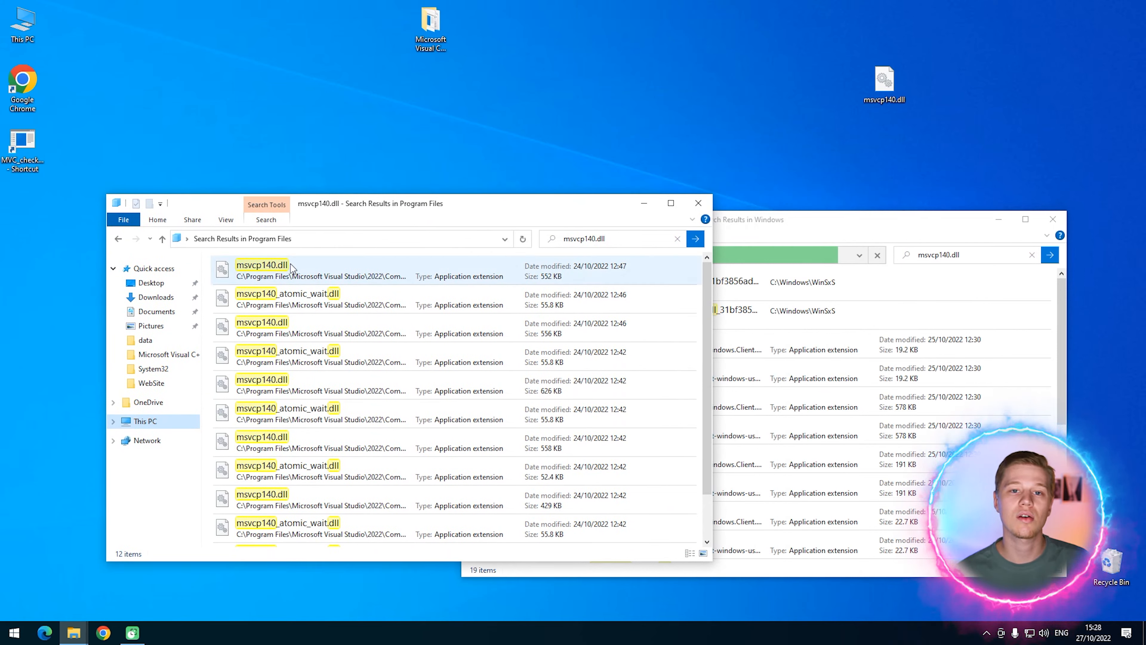
Copy the first msvcp140.dll from the Program Files search results.
left_click(261, 270)
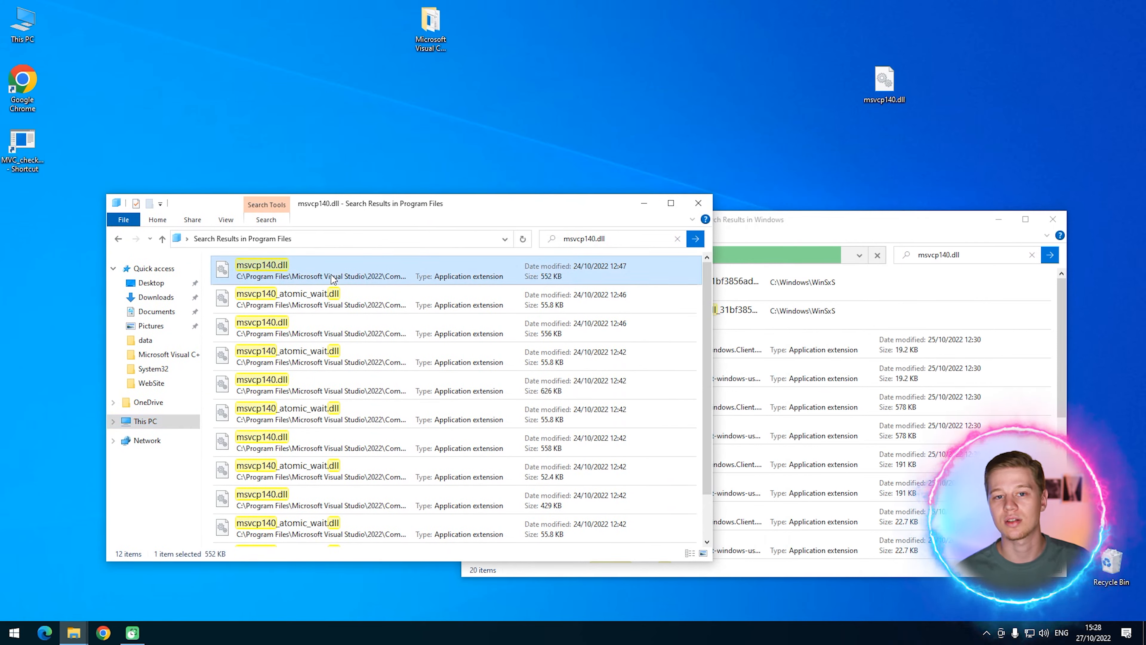
right_click(260, 269)
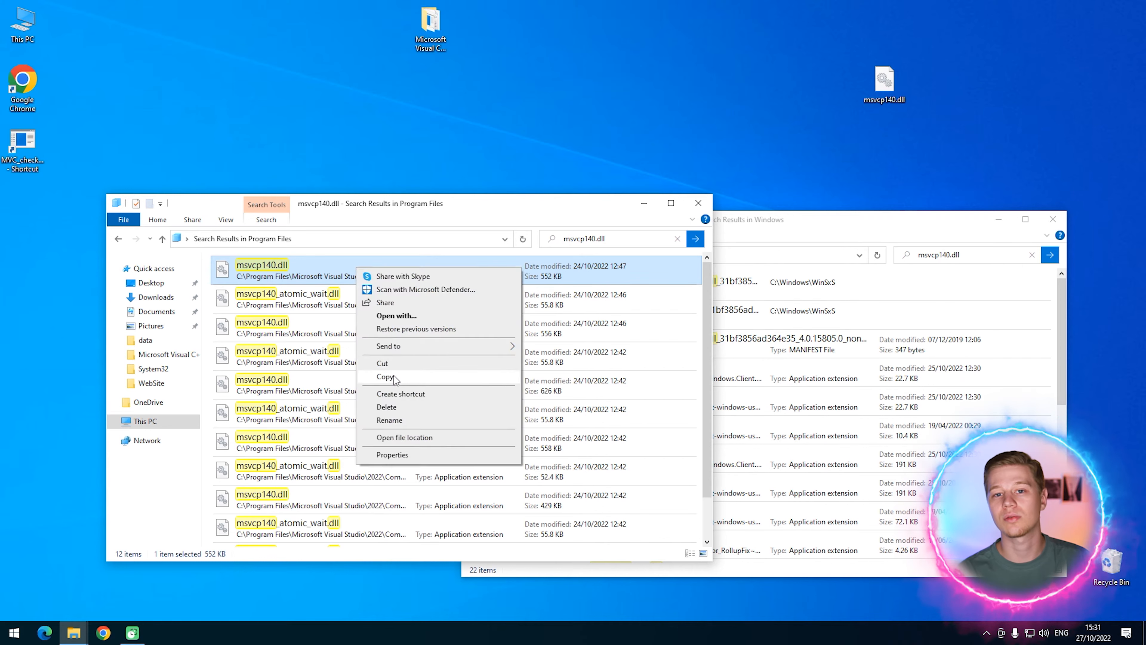
left_click(385, 377)
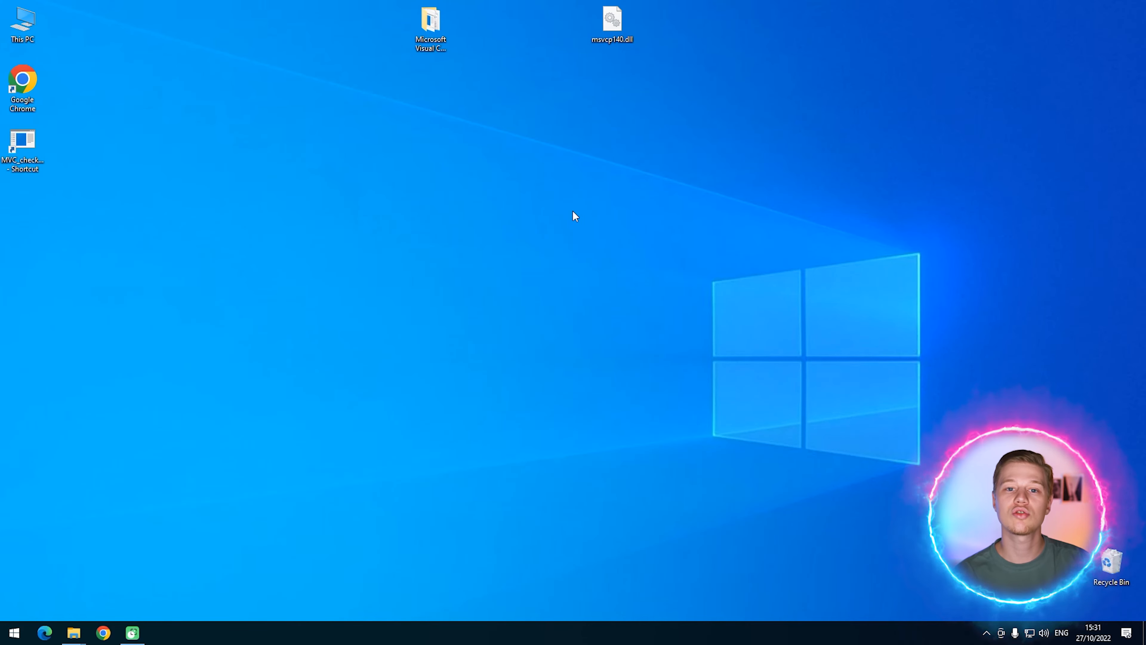
mouse_move(177, 211)
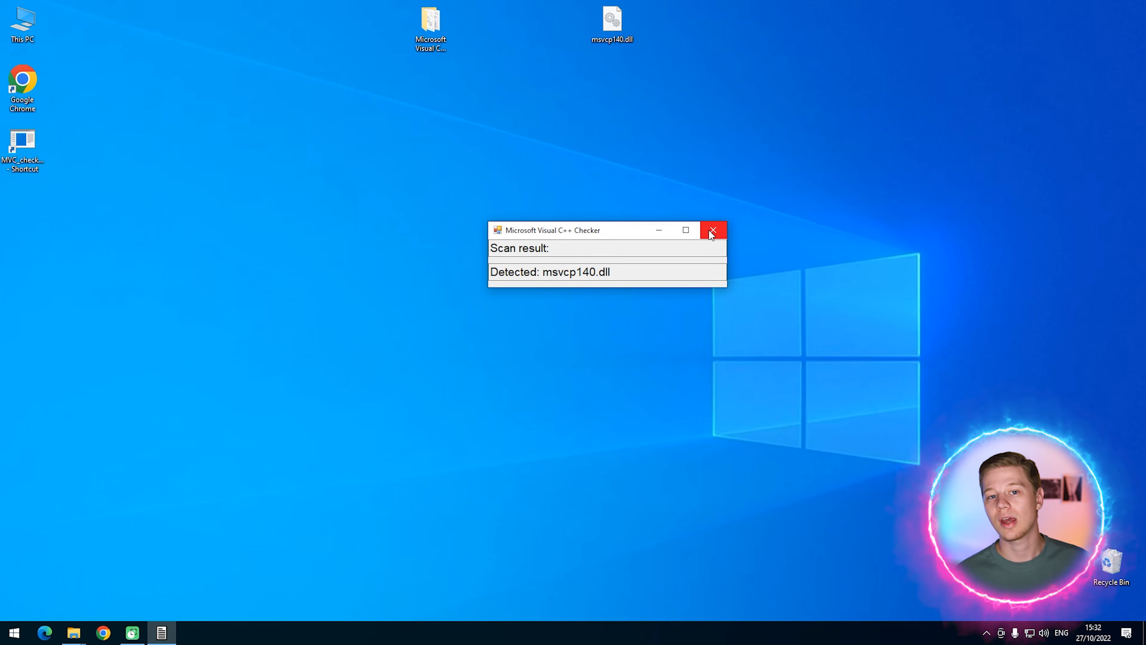
Close the checker window showing 'Detected: msvcp140.dll'.
left_click(712, 229)
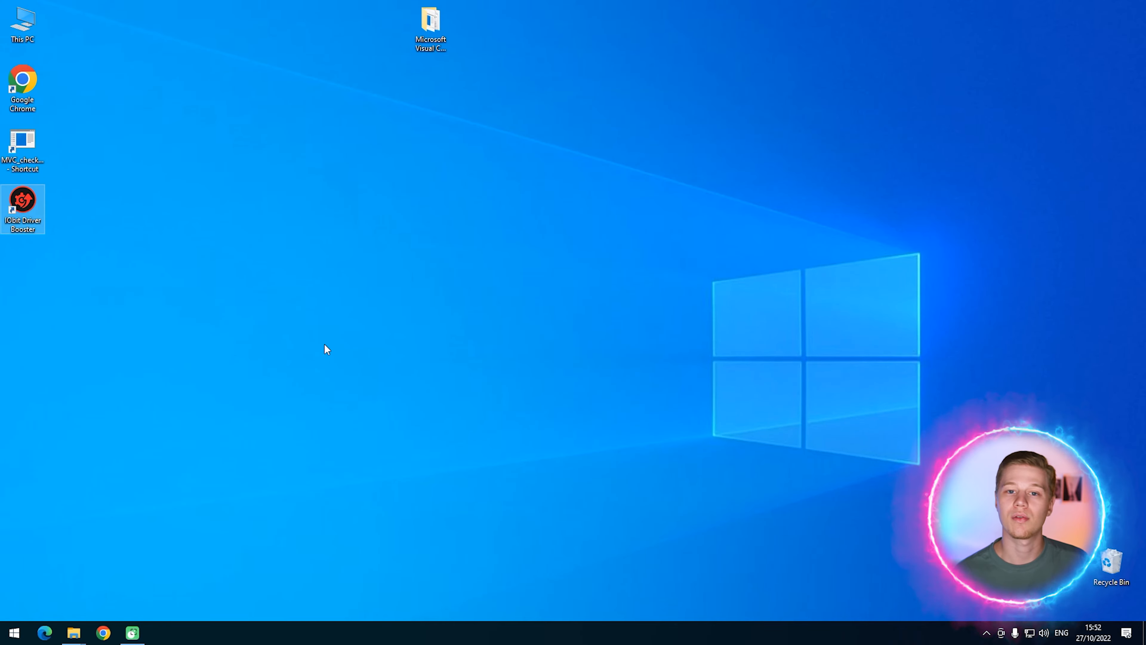
Launch Driver Booster and scan for outdated drivers and components.
double_click(23, 209)
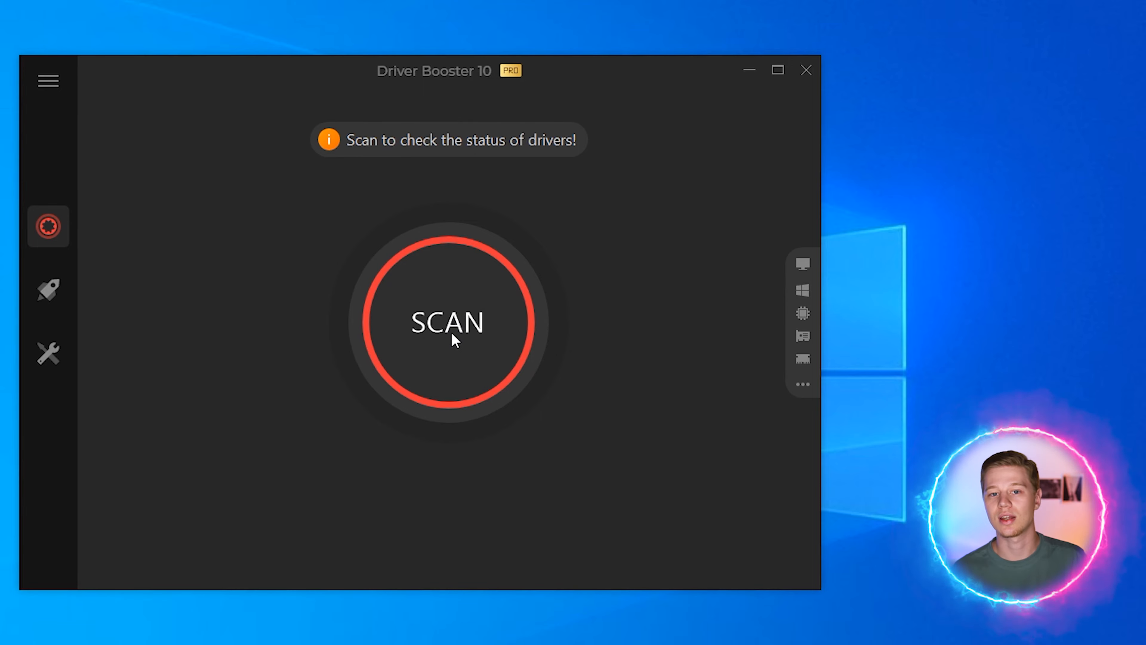
left_click(447, 322)
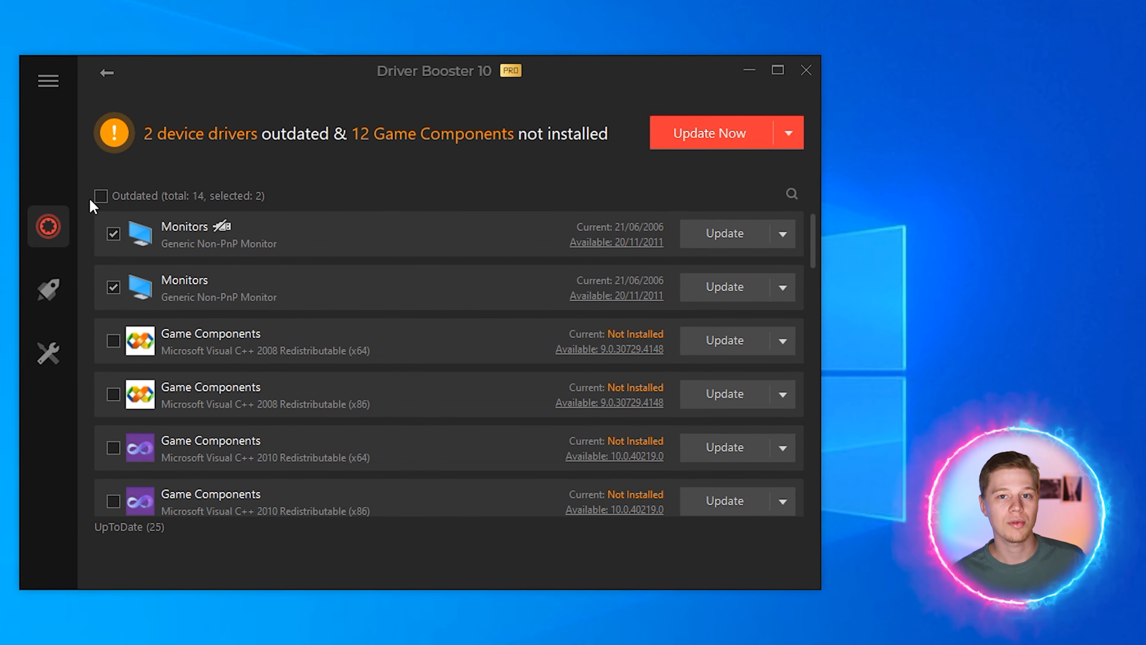
scroll("down", 3)
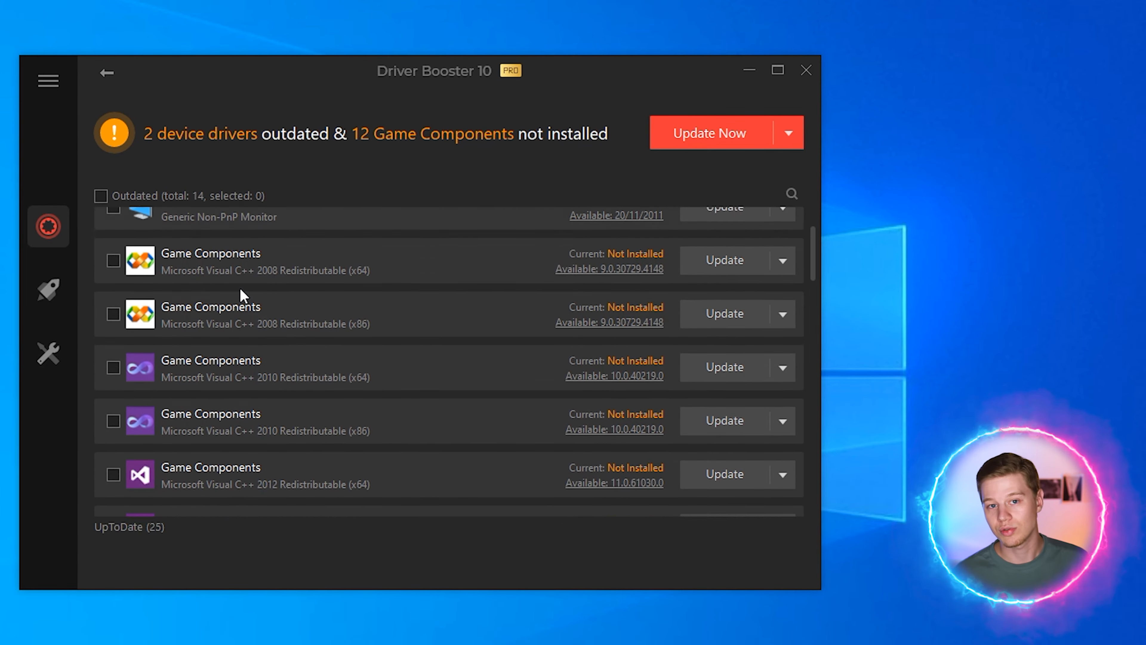
scroll("down", 3)
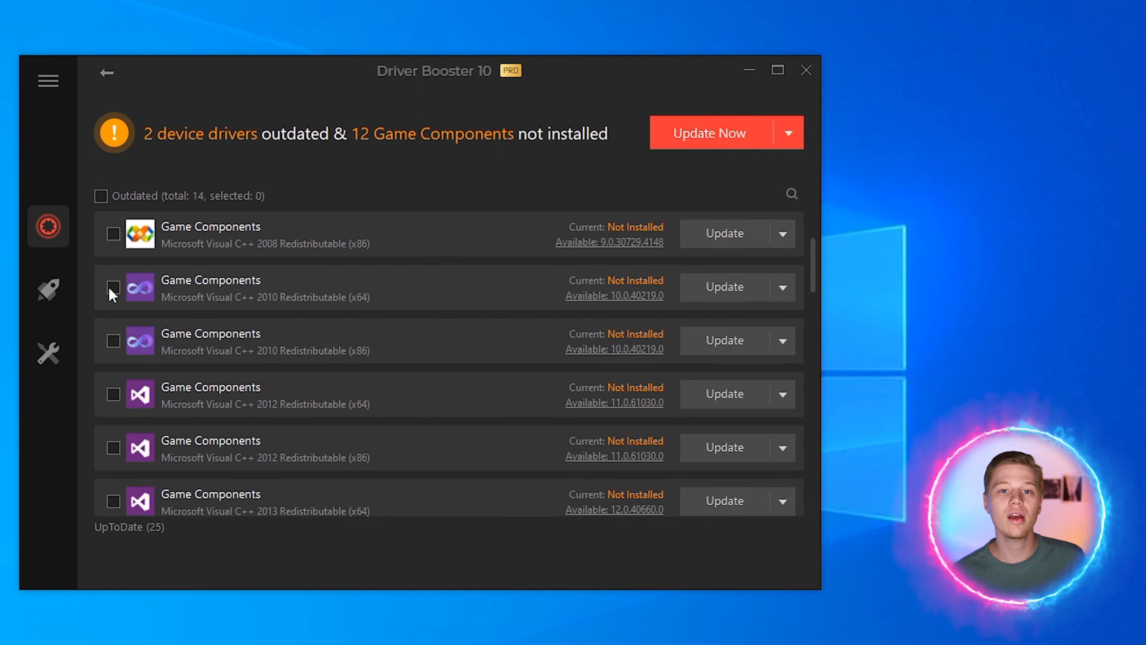
scroll("down", 3)
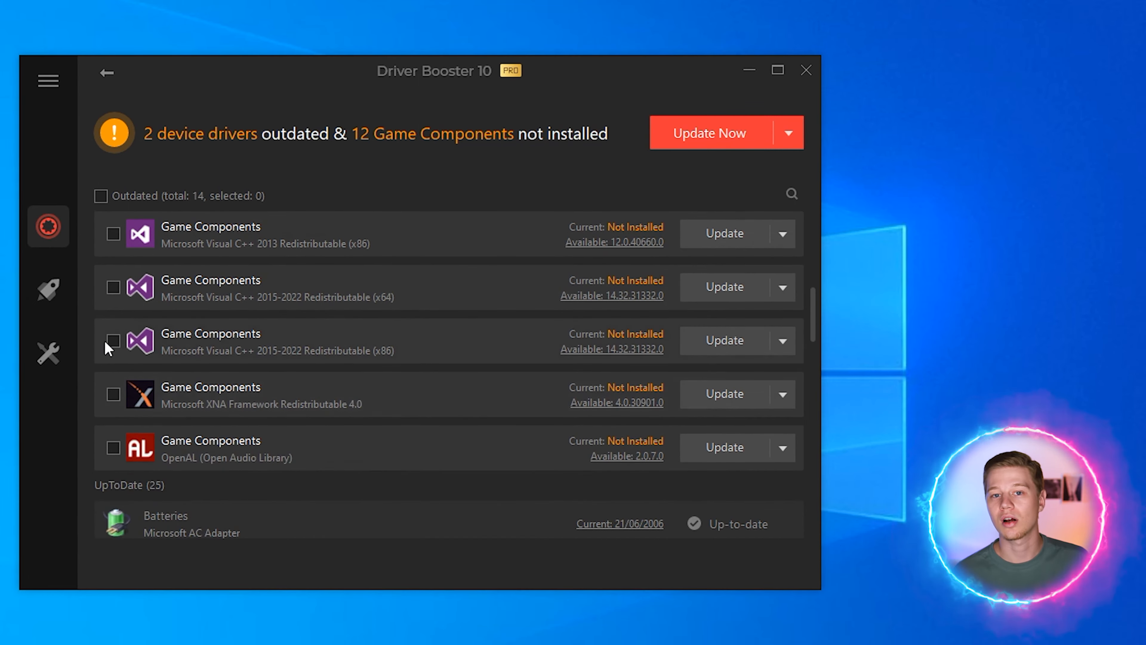
Install the Visual C++ 2015-2022 Redistributable (x64), acknowledge the notice, and rerun the checker.
left_click(114, 341)
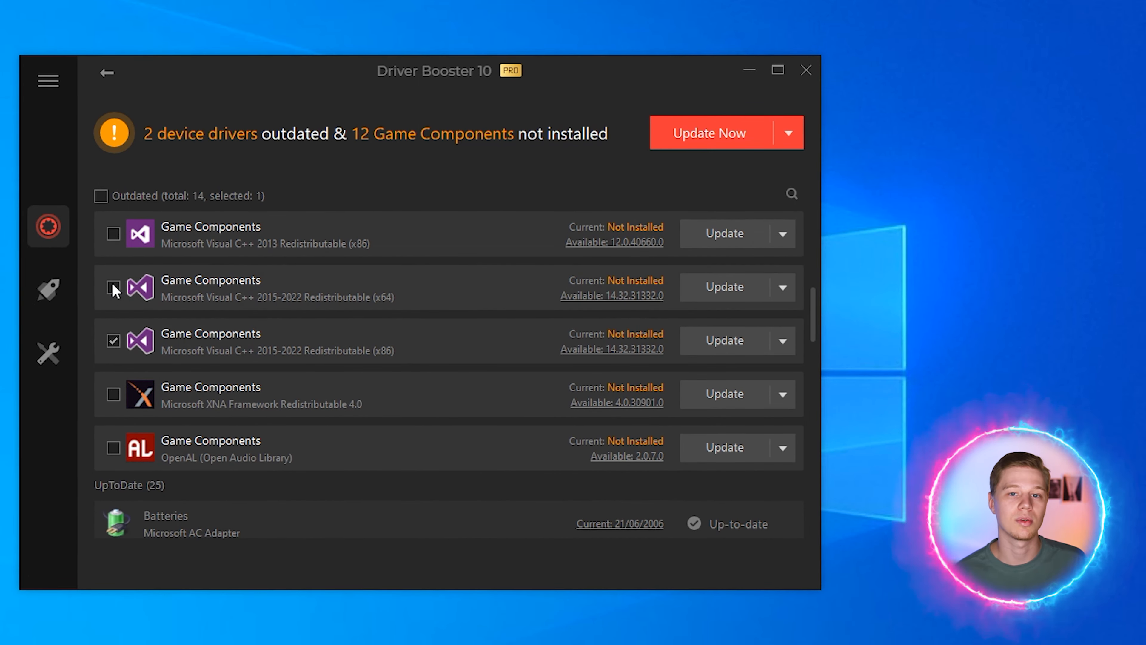
left_click(112, 286)
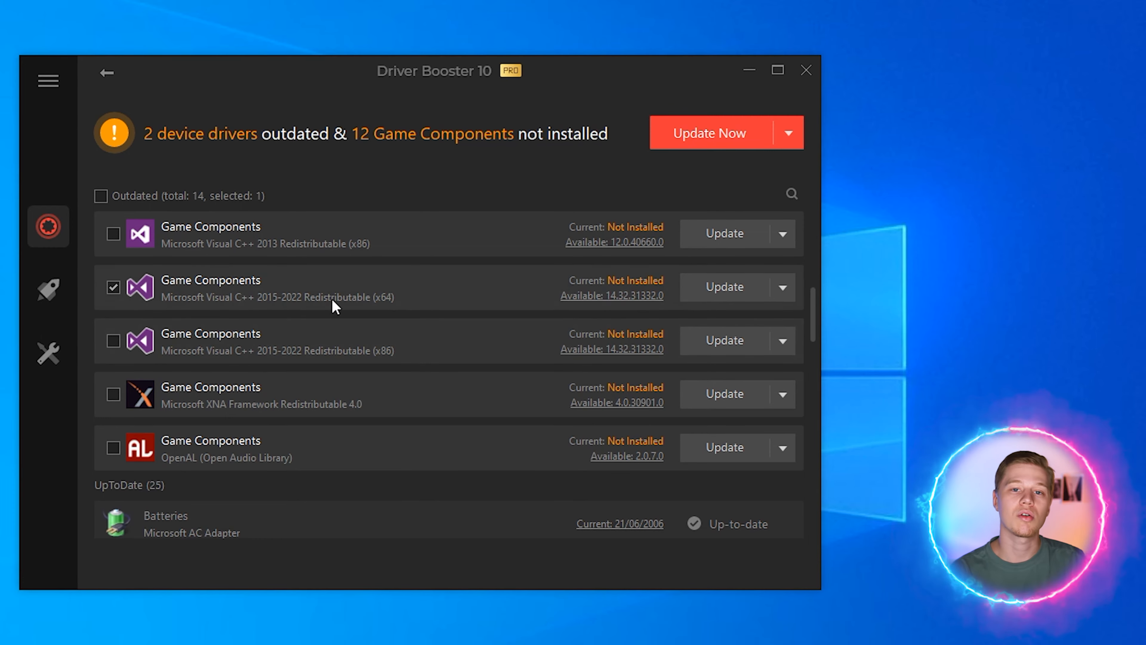
left_click(708, 133)
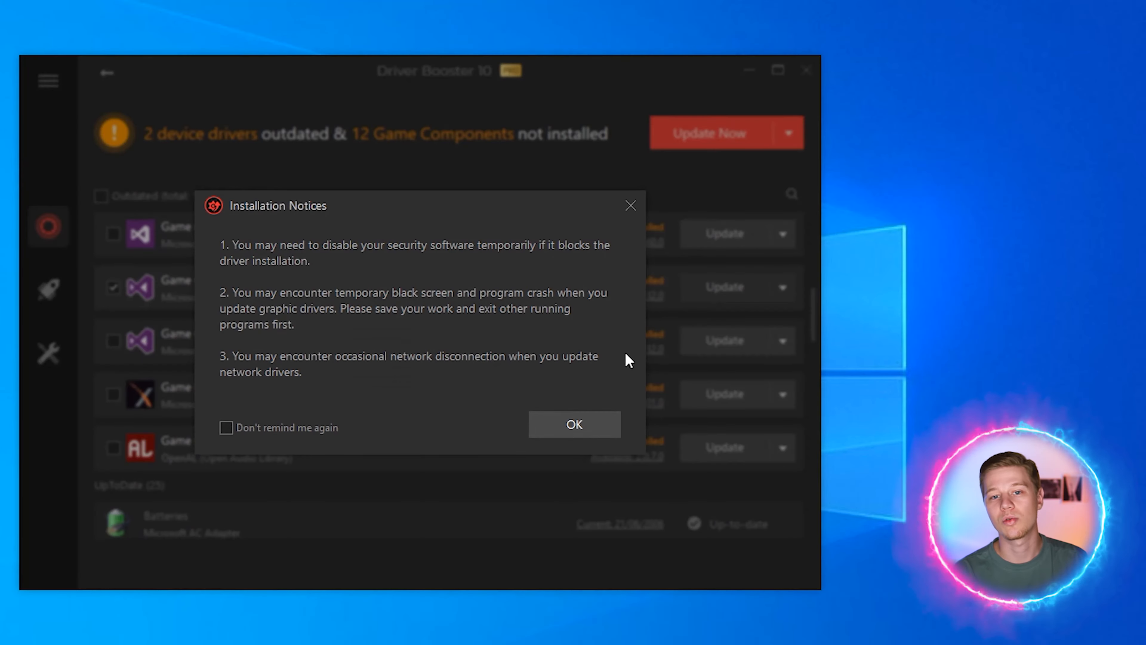
left_click(573, 424)
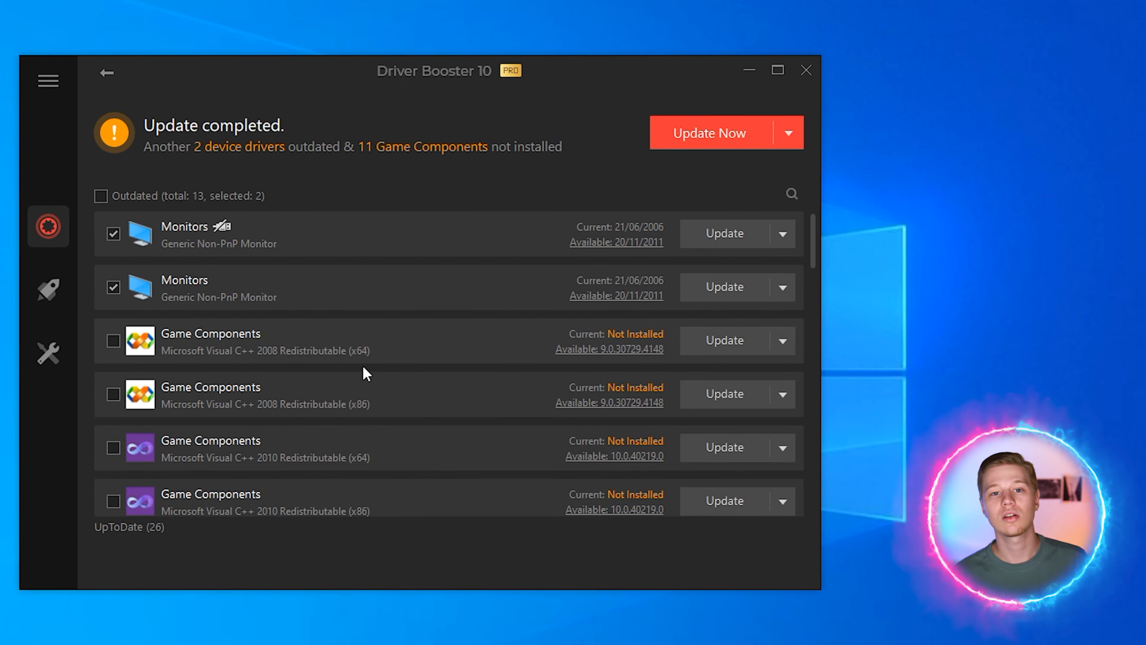
left_click(806, 71)
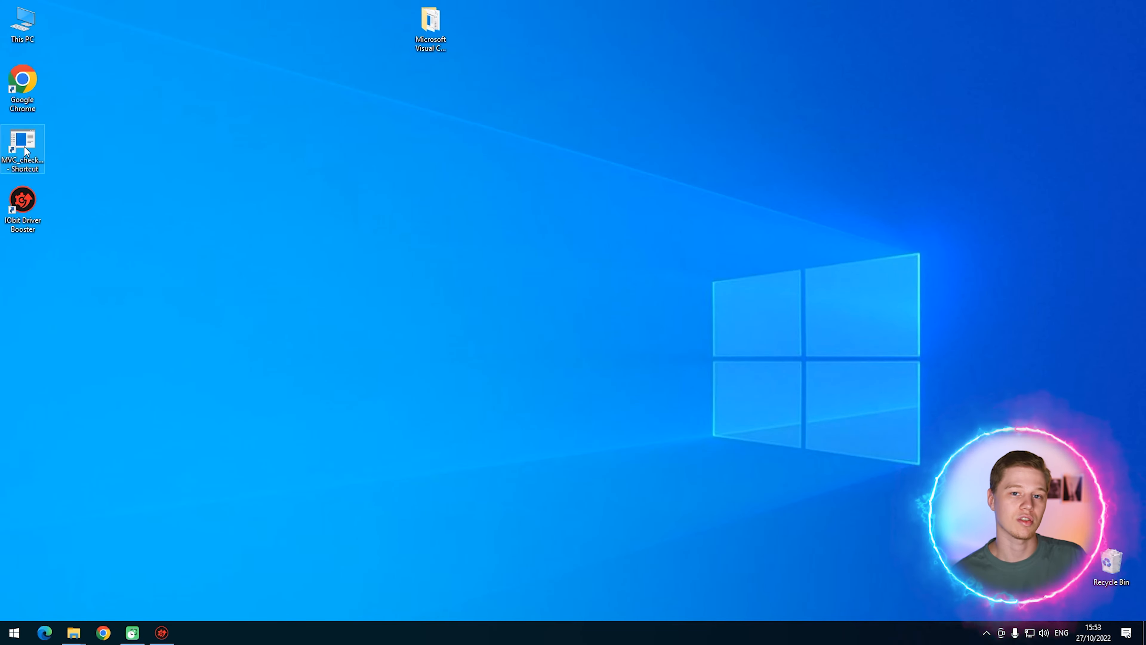
double_click(22, 150)
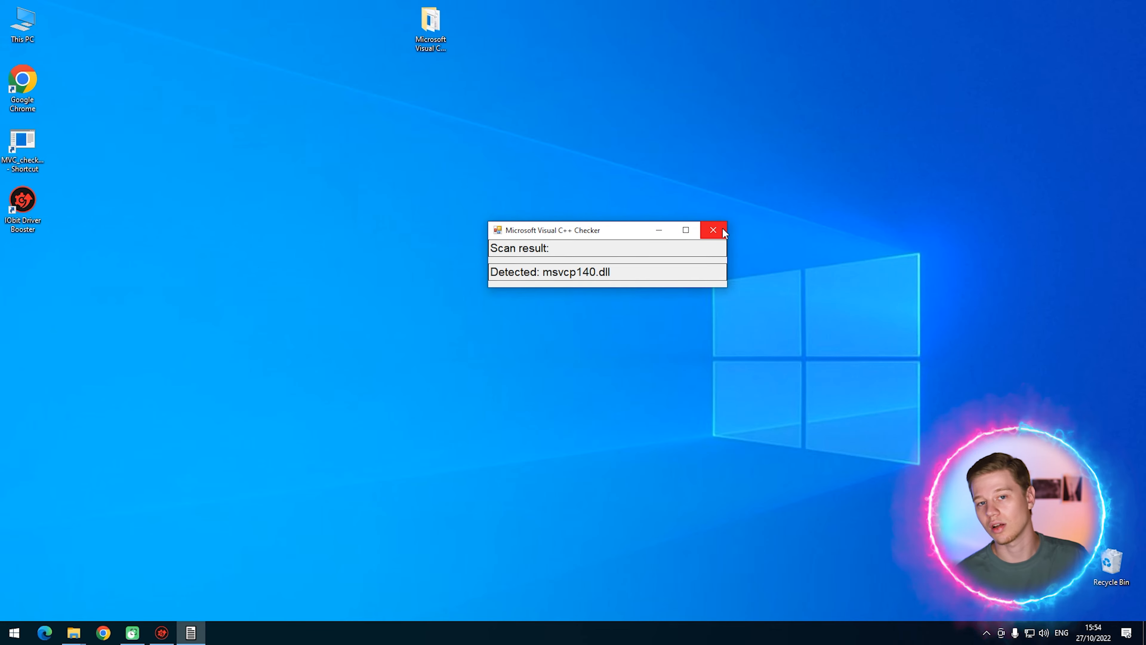